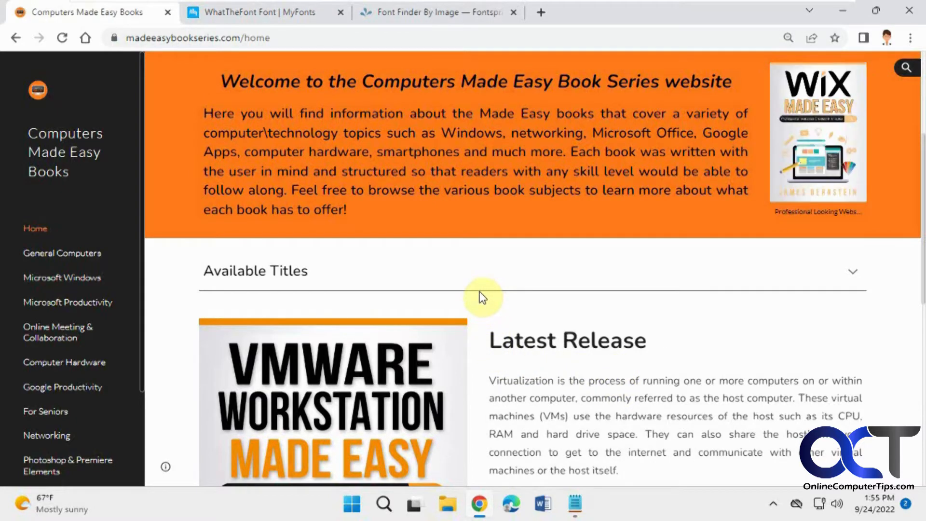
Launch Snipping Tool from Start search and begin a new snip of the Latest Release heading.
click(351, 504)
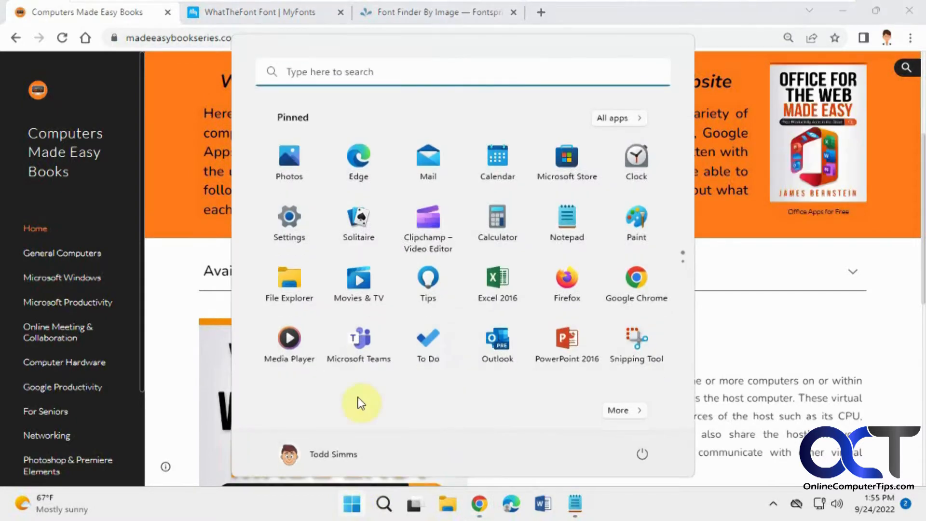
text(snipping Tool)
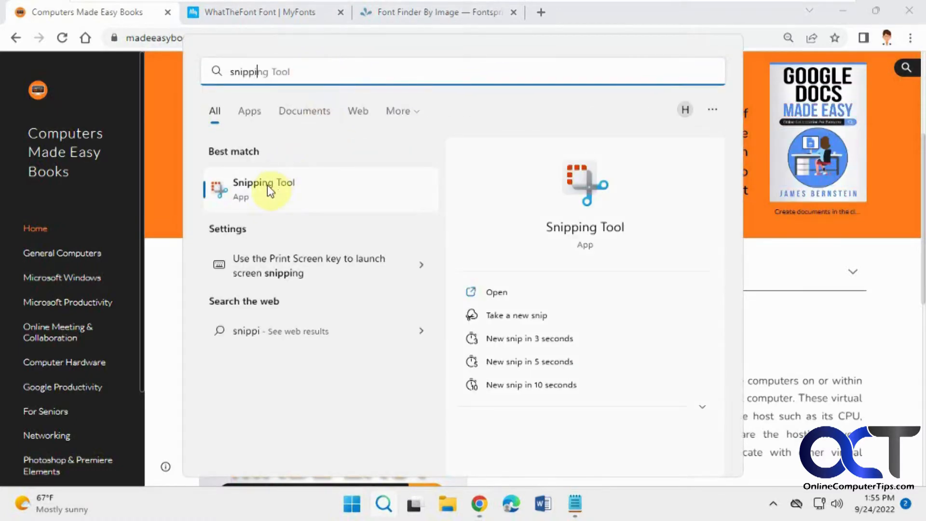
click(263, 189)
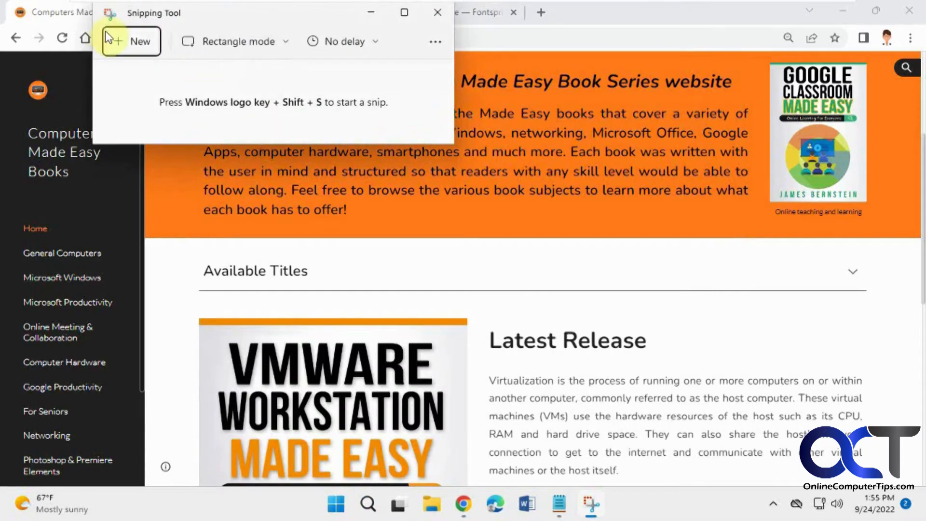
click(139, 41)
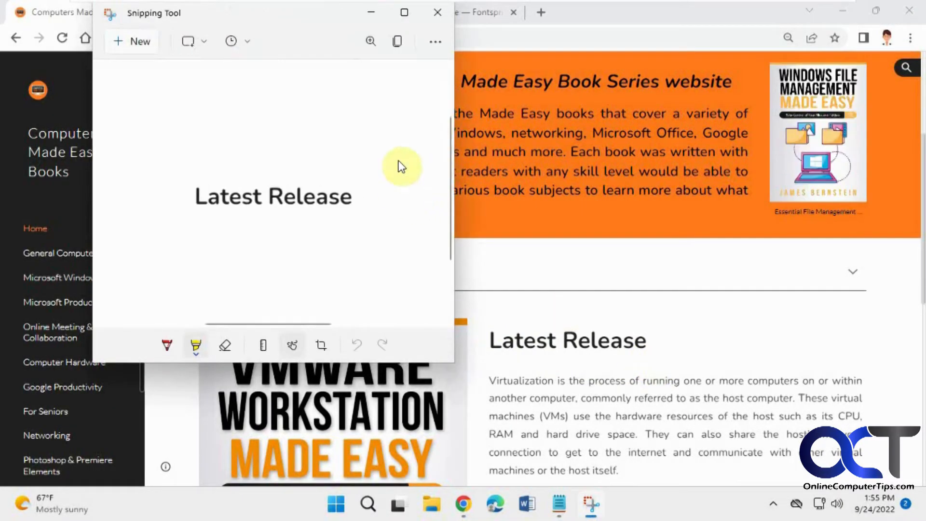
Save the Latest Release snip to the Desktop as a JPG named Nuntio.
click(434, 41)
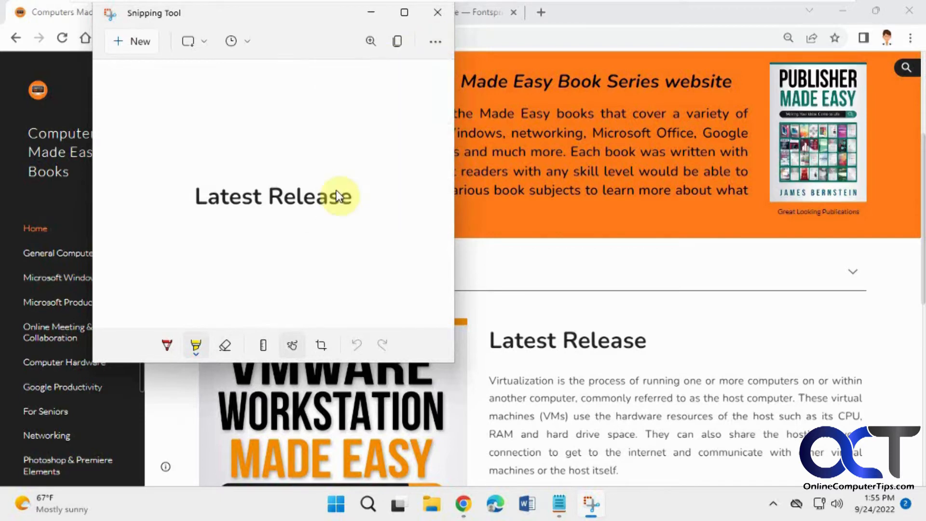
click(396, 42)
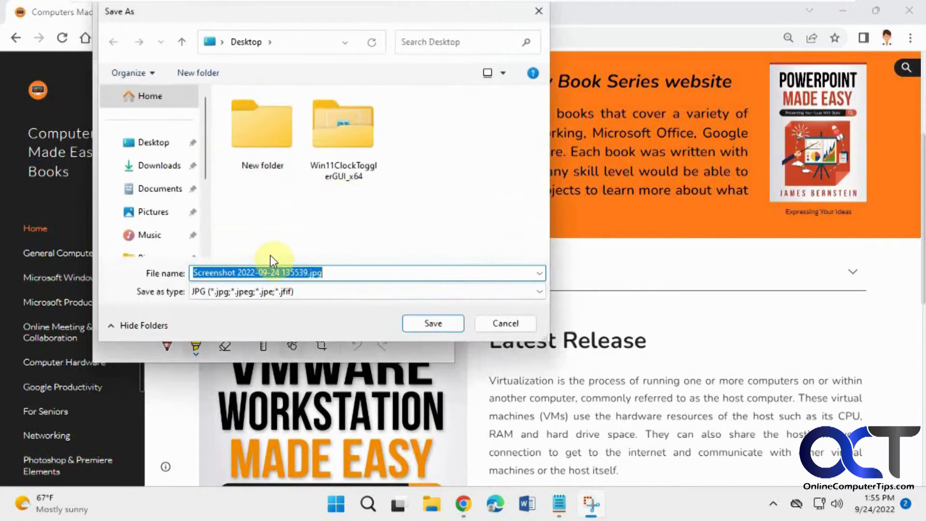
text(Nuntio)
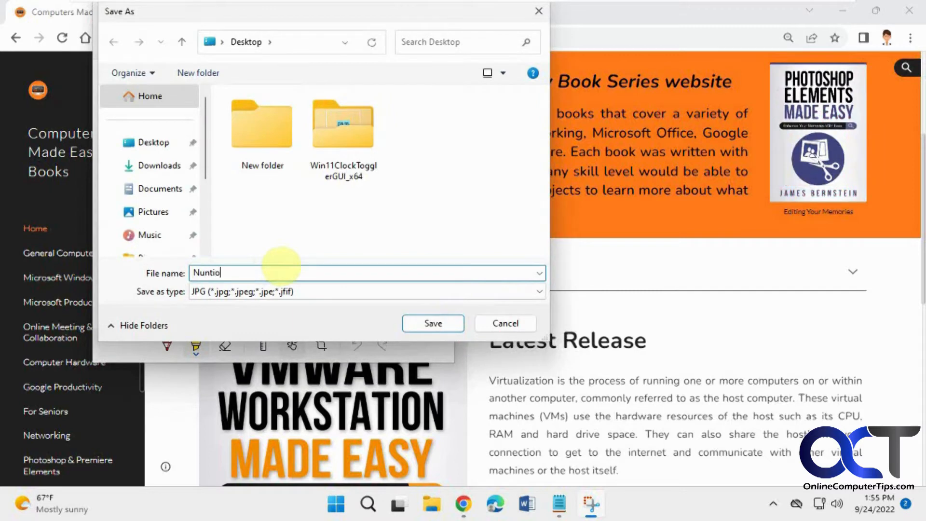
key(BackSpace)
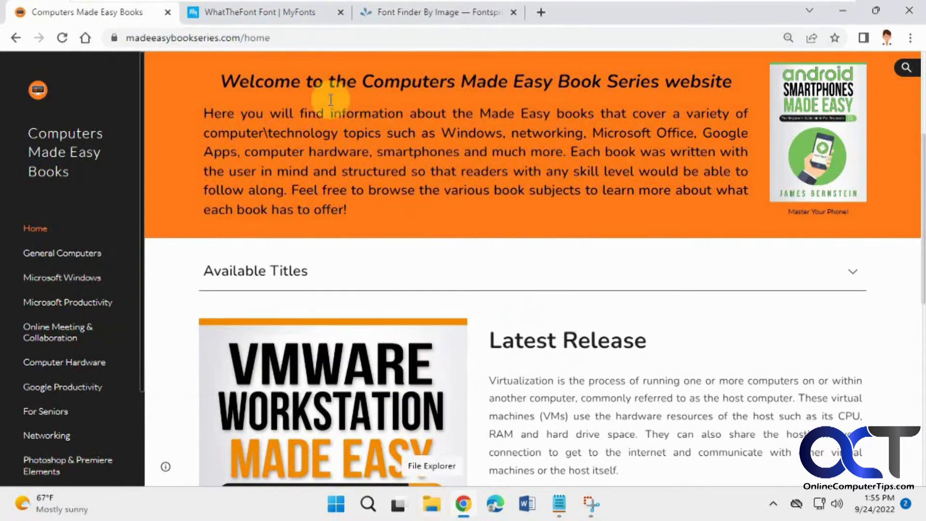
Upload Nuntino.jpg from the Desktop to WhatTheFont and identify the cropped heading.
click(262, 12)
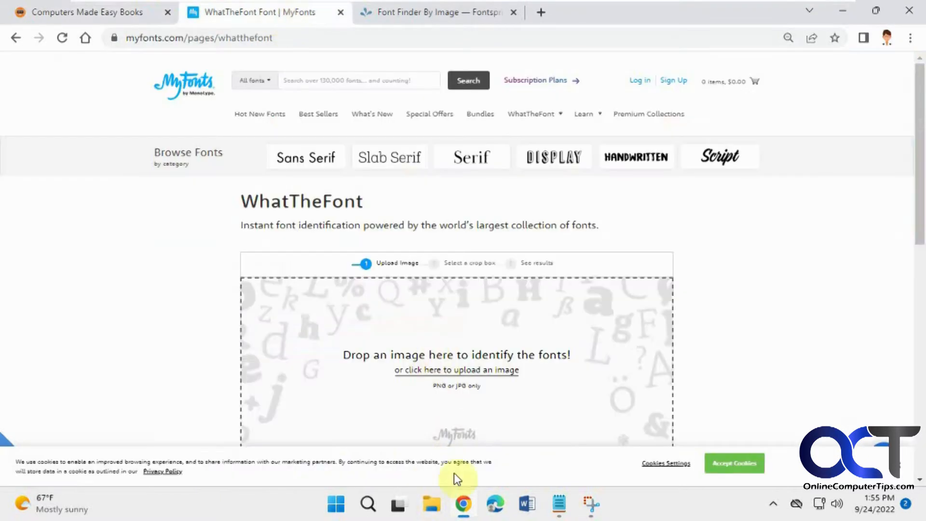
click(430, 503)
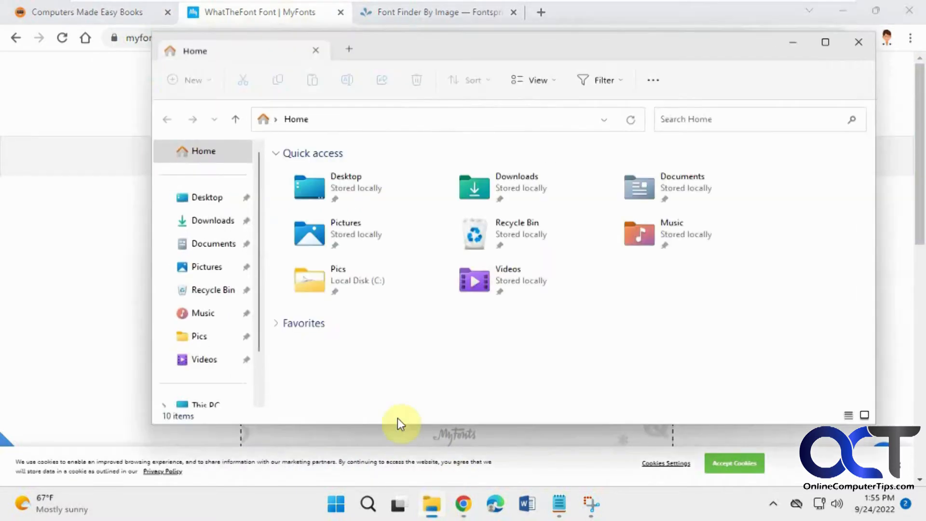
click(207, 197)
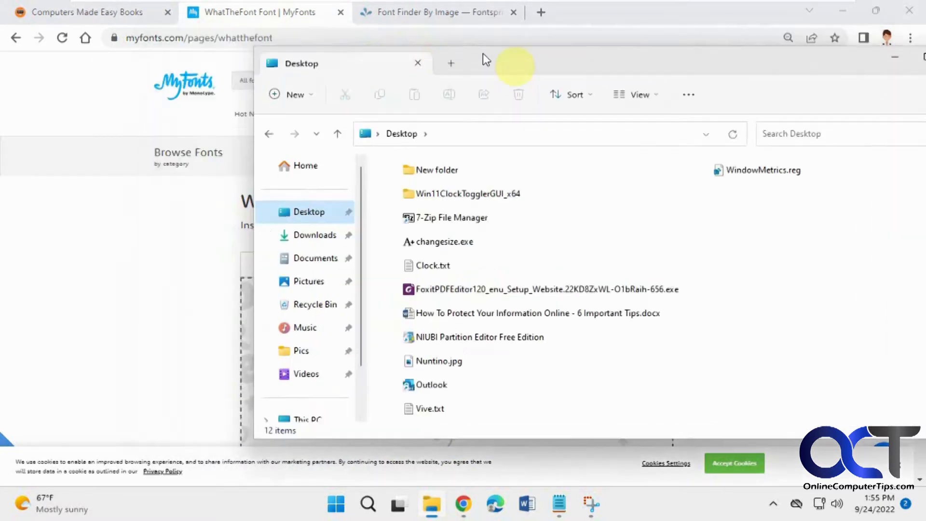
click(635, 368)
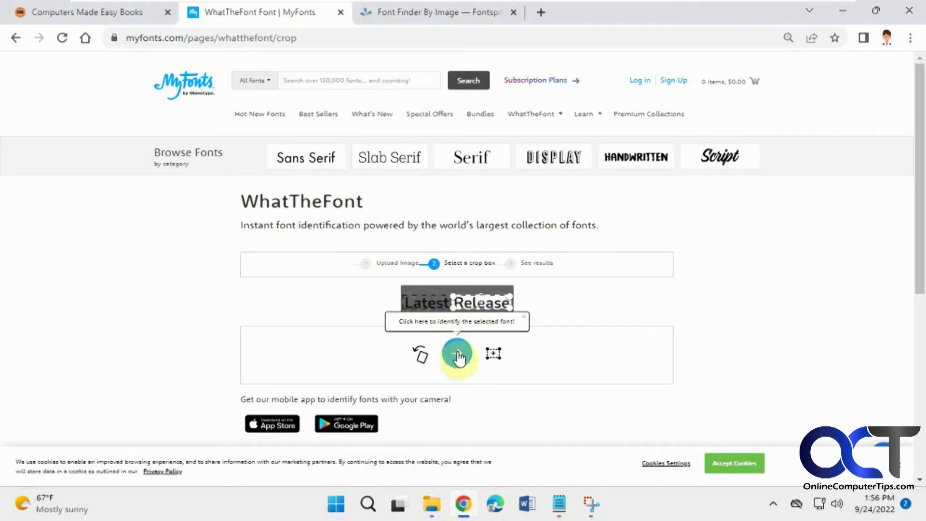
click(456, 354)
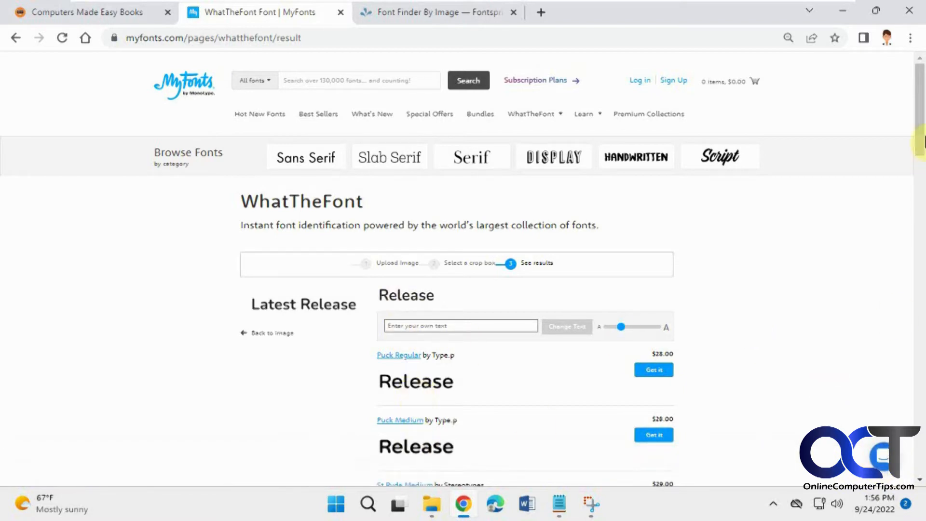
Scroll the WhatTheFont matches past Puck to St Ryde Medium, Hellschreiber Sans Bold, Bronto SemiBold and Lounge Bold.
scroll(down, 3)
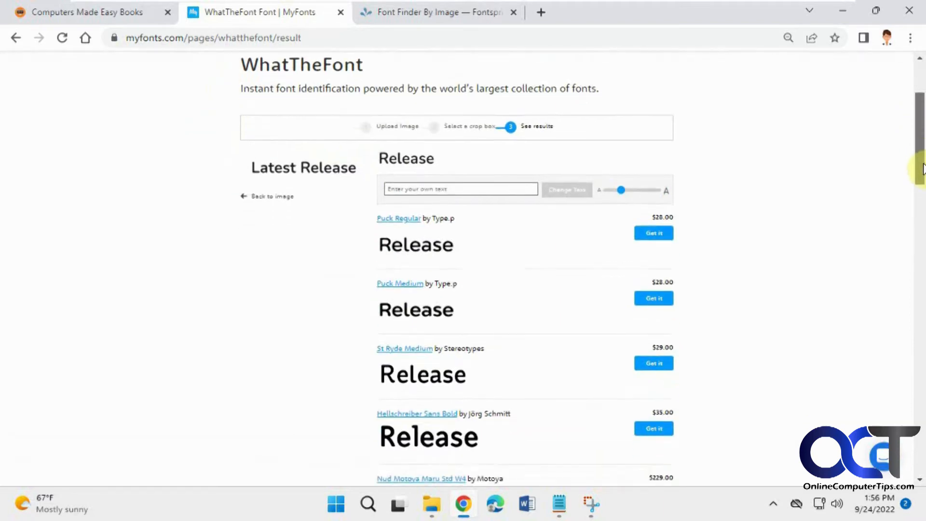
scroll(down, 3)
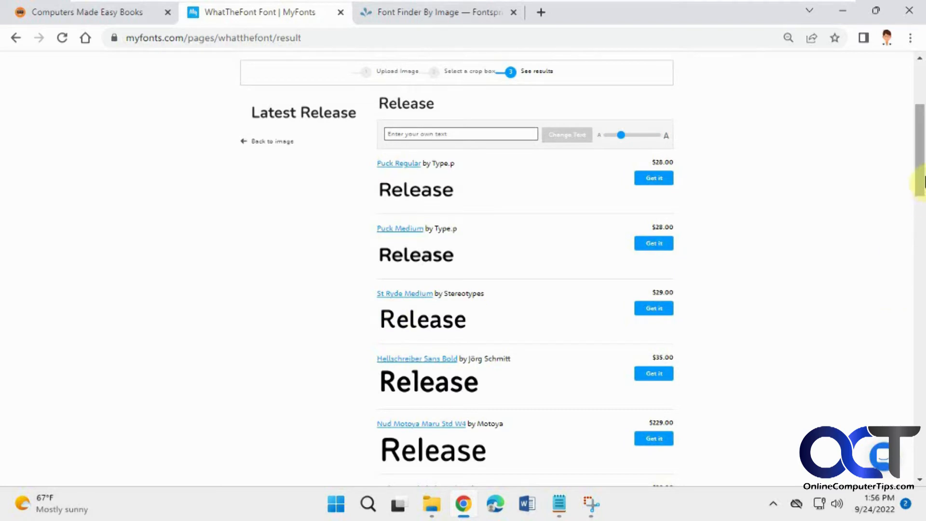
scroll(down, 3)
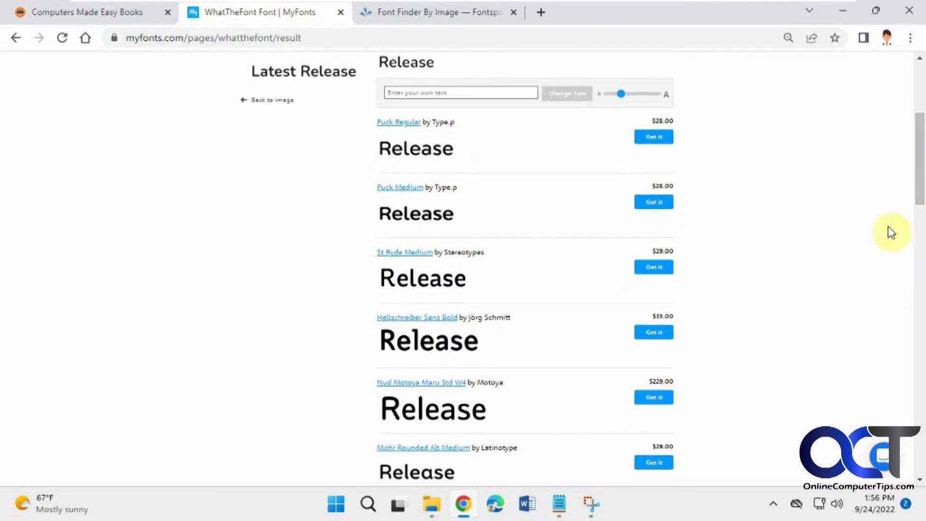
scroll(down, 3)
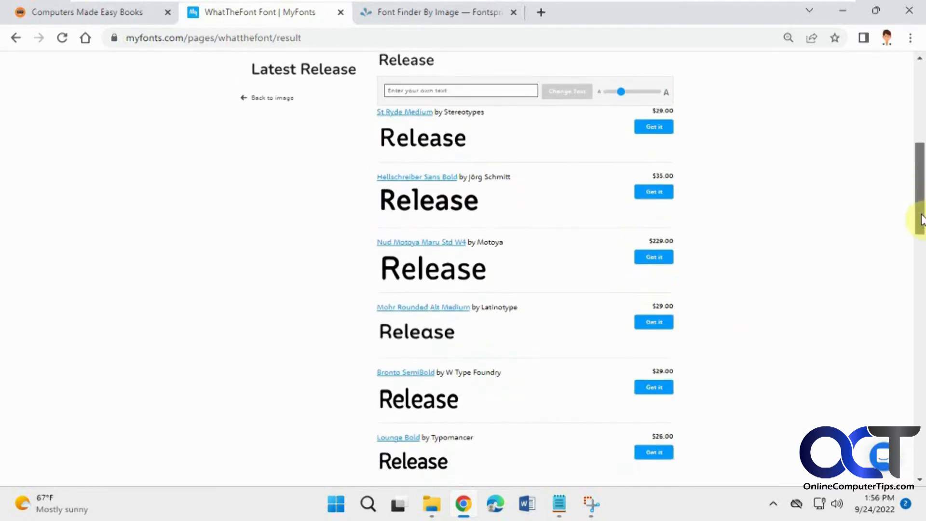
scroll(up, 3)
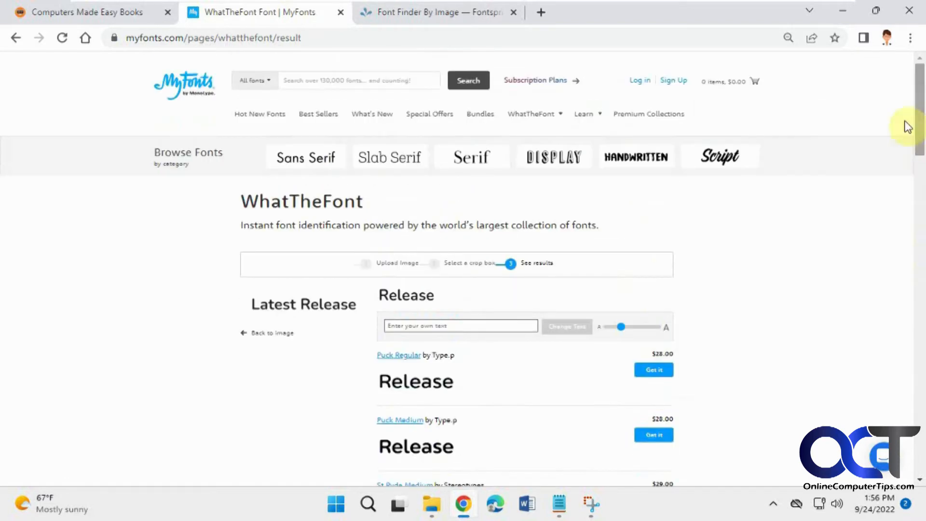
mouse_move(436, 11)
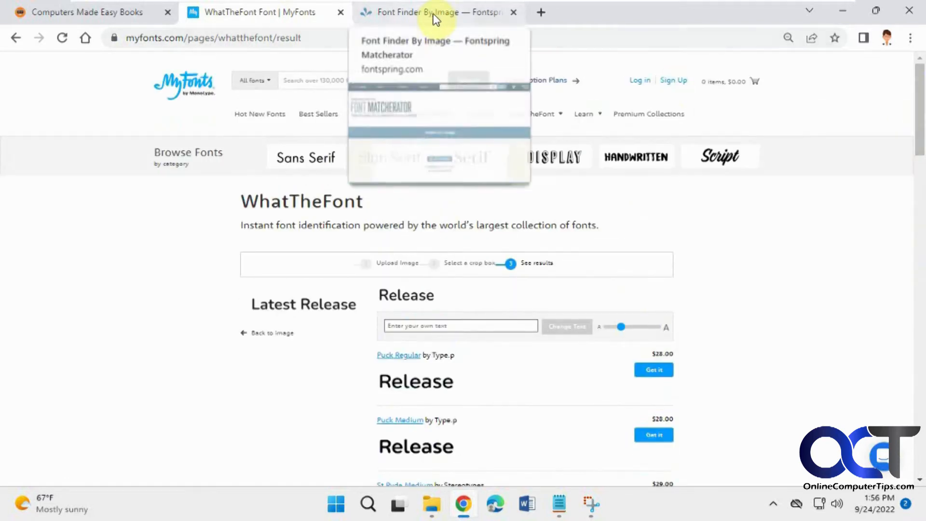
Upload Nuntino.jpg from File Explorer to the Fontspring Matcherator.
click(434, 11)
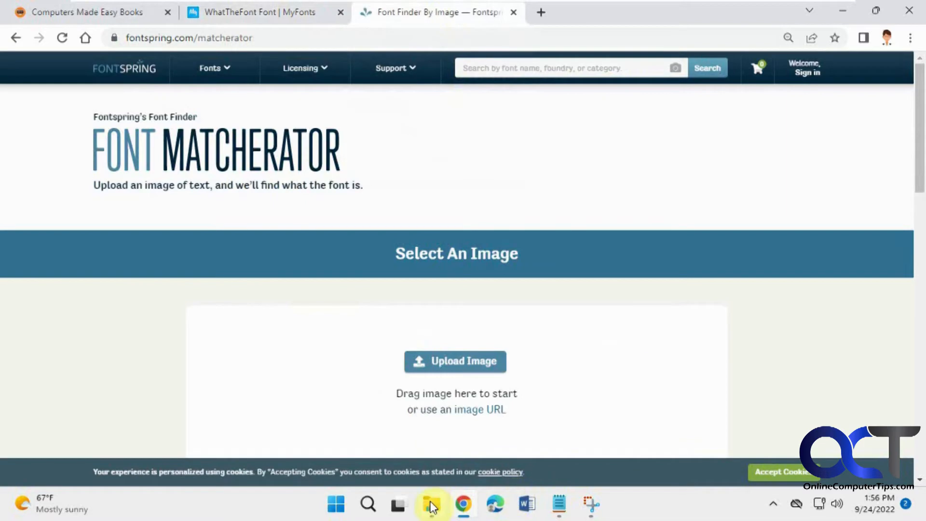
click(430, 504)
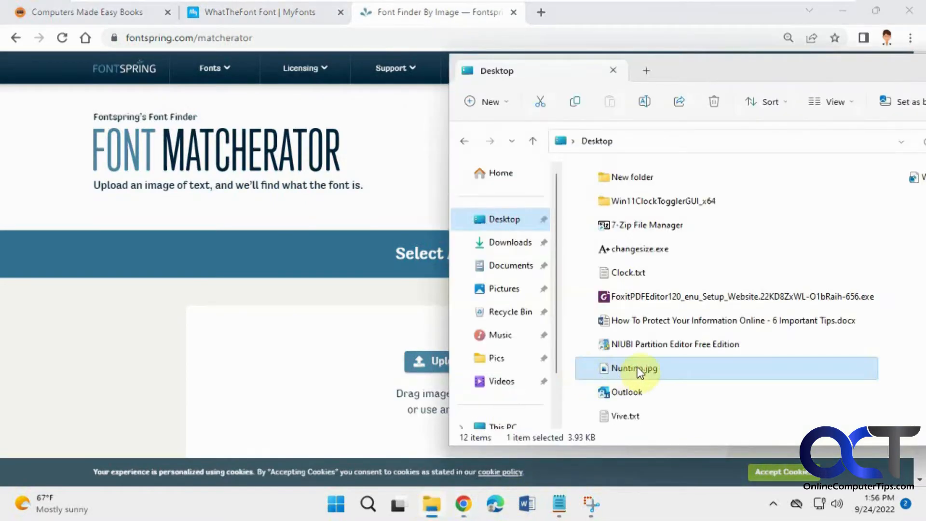
click(612, 70)
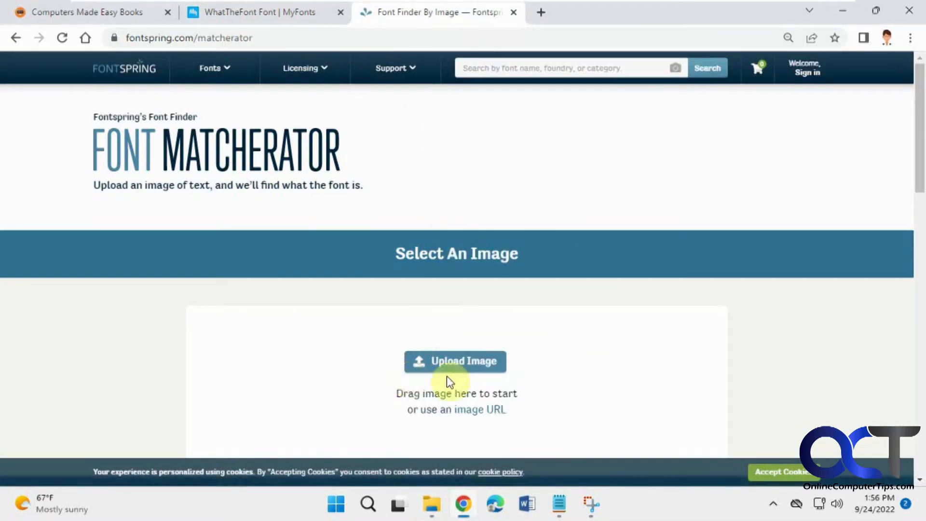
click(454, 361)
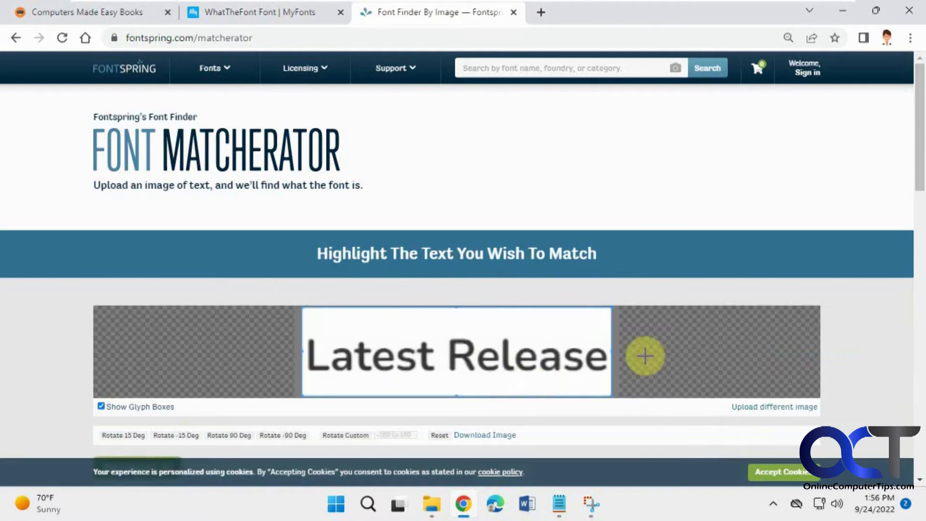
Submit the detected Latest Release glyphs with Matcherate It to get font matches.
scroll(down, 3)
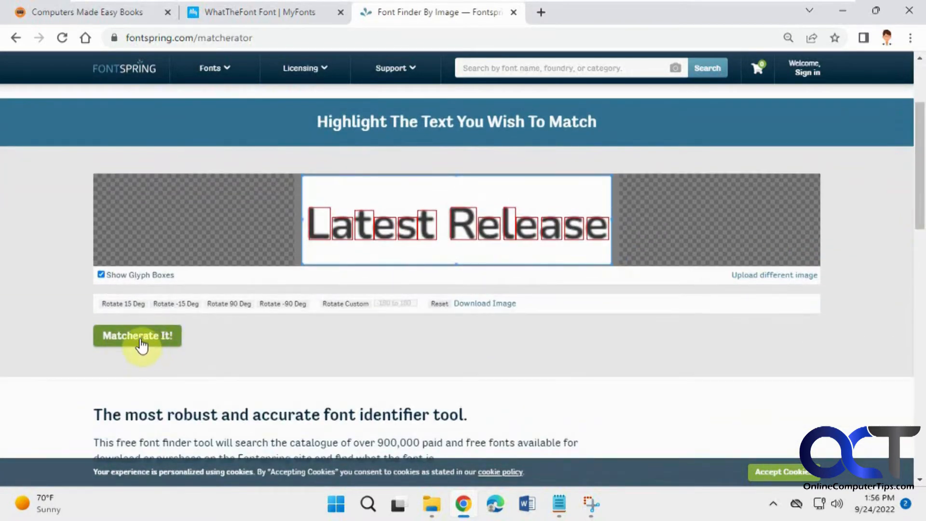
click(137, 335)
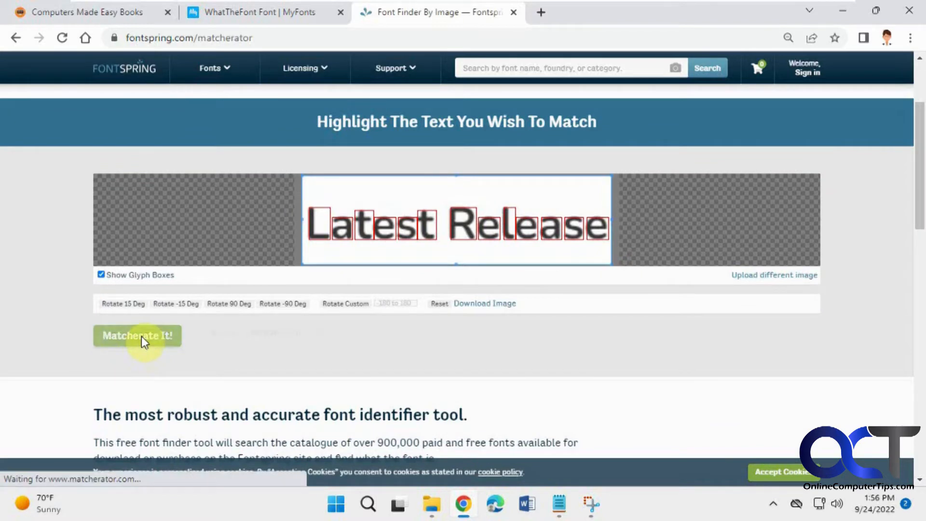
click(137, 336)
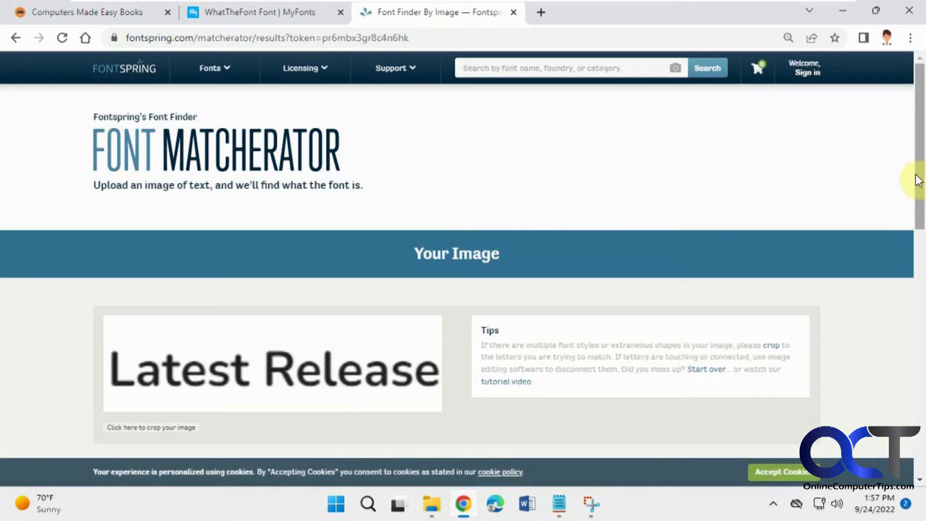
Review Matcherator results including Concord, then reset it to the blank Select An Image page.
scroll(down, 3)
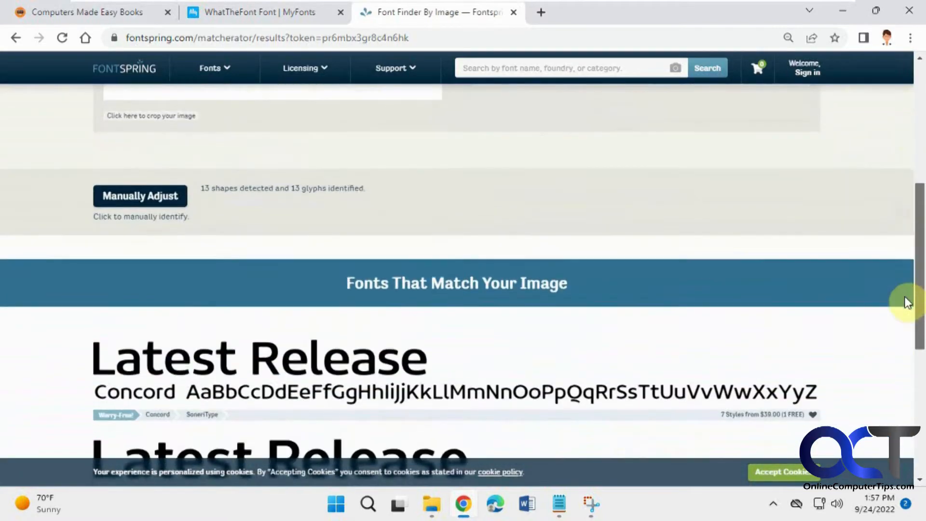
scroll(down, 3)
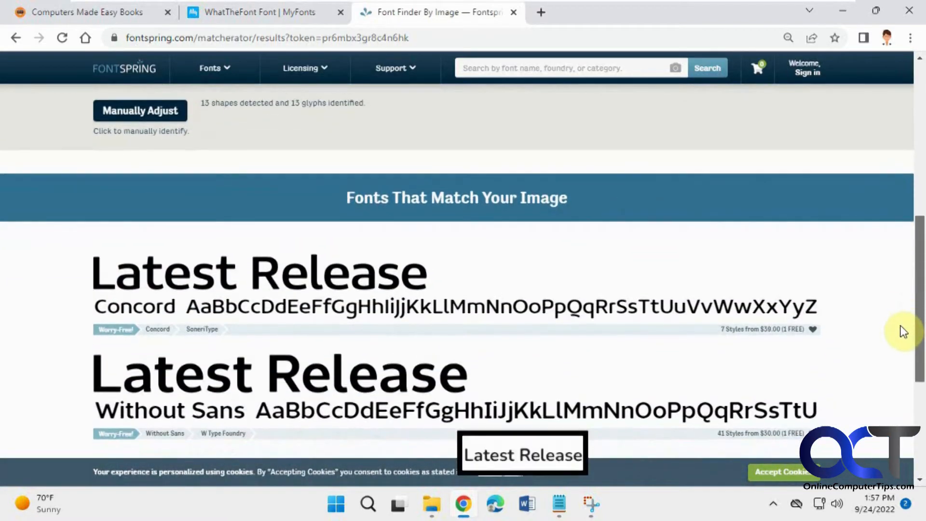
scroll(down, 3)
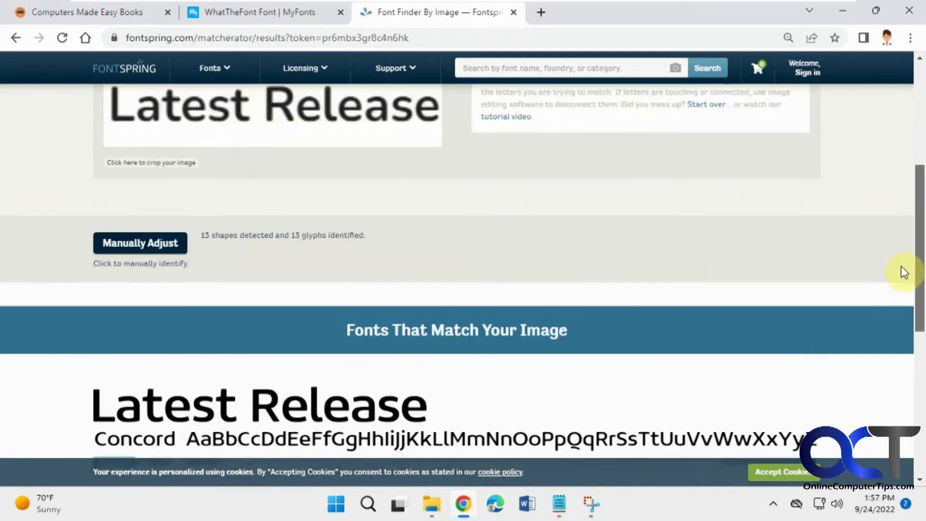
scroll(down, 3)
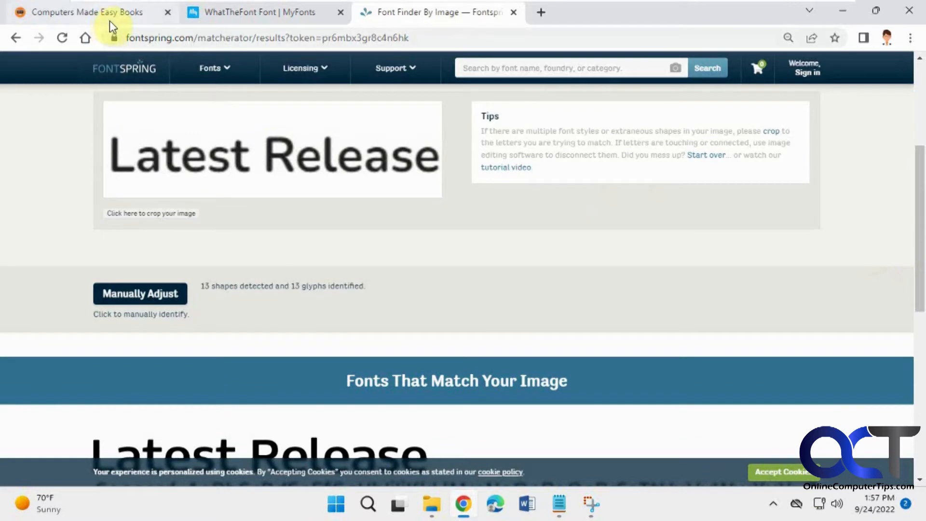
click(15, 37)
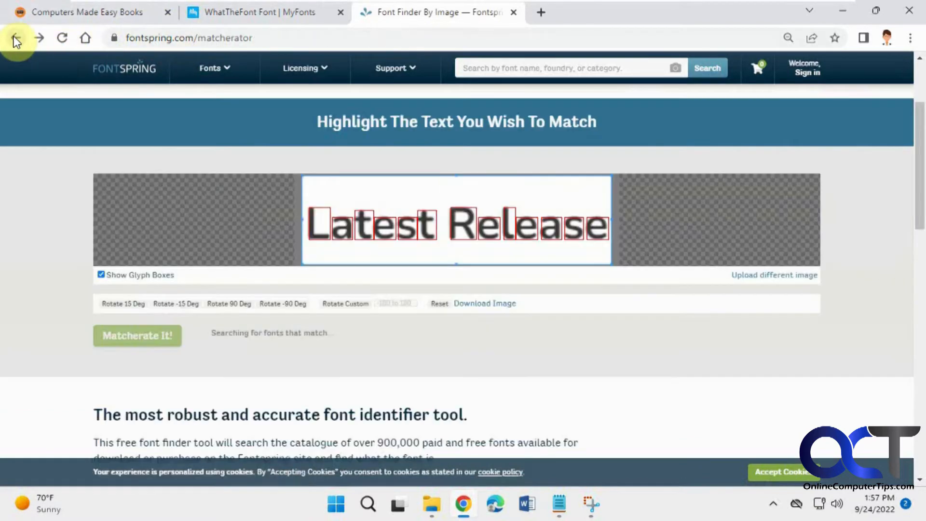
mouse_move(39, 38)
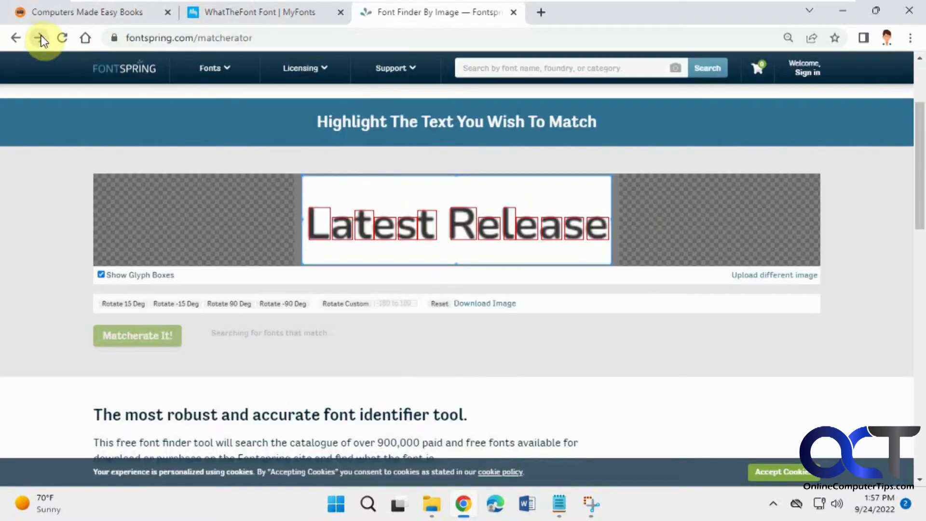
scroll(up, 3)
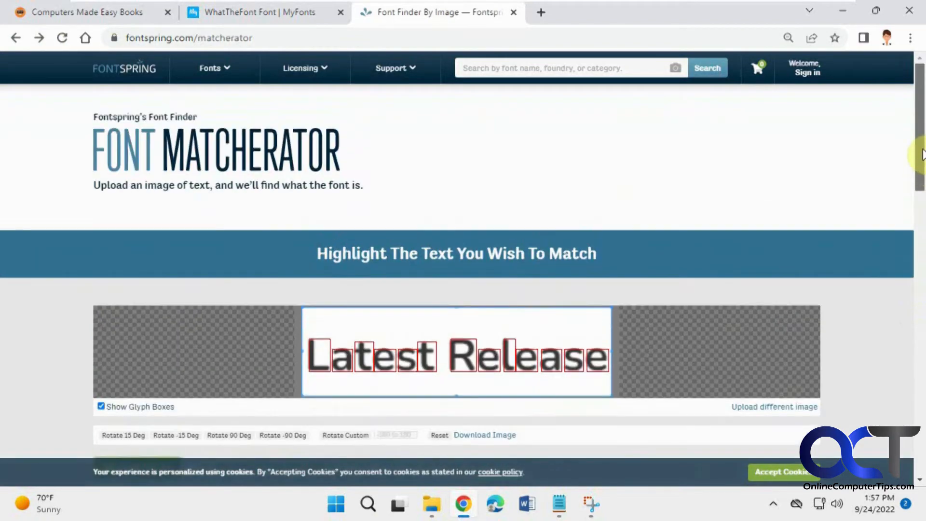
click(774, 406)
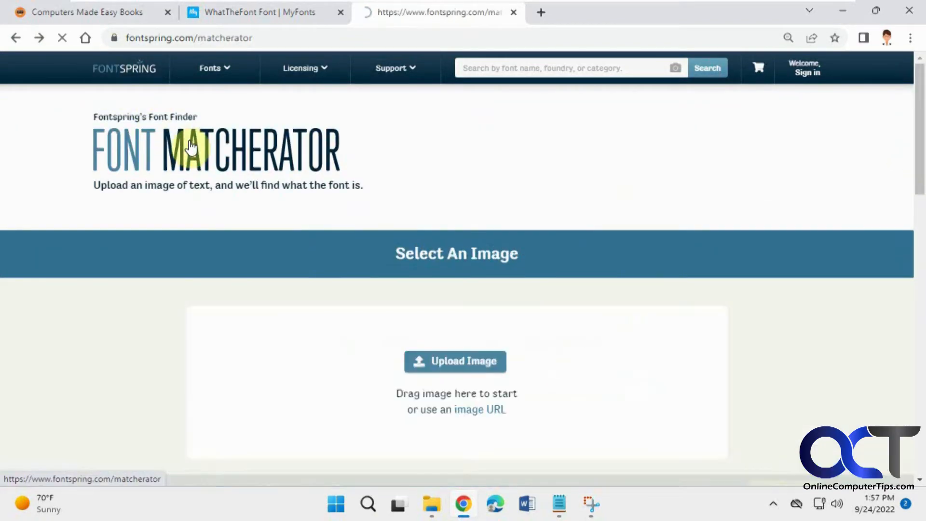
Return the WhatTheFont tab to its image upload step.
click(259, 12)
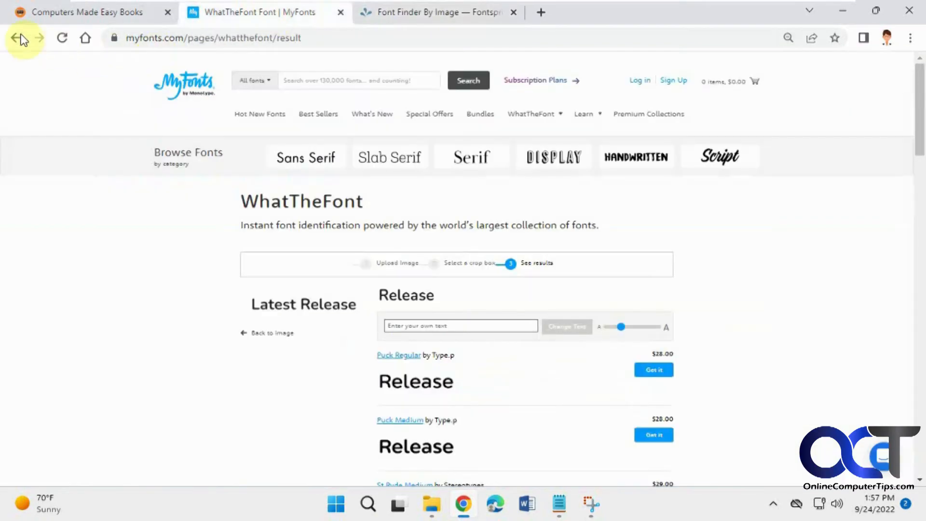
click(16, 37)
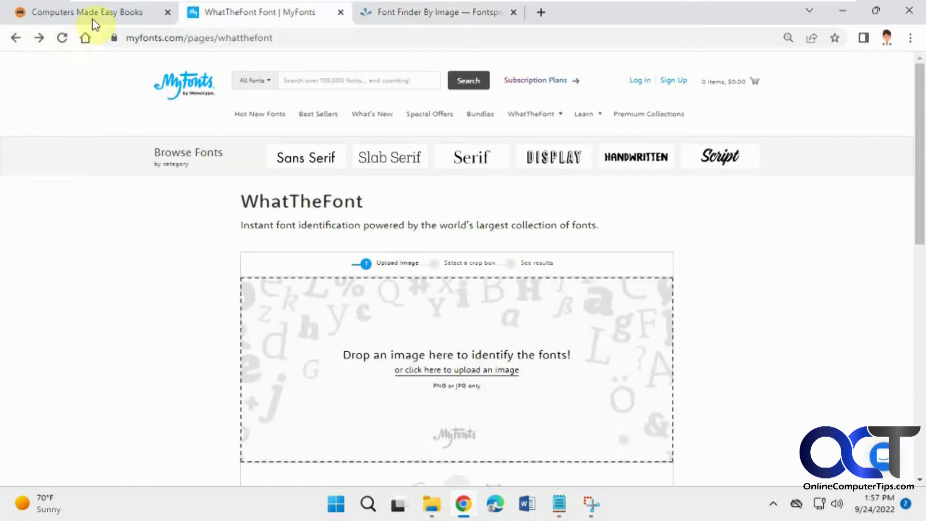
Snip the Microsoft Windows page heading, save it as Vig JPG on the Desktop and close Snipping Tool.
click(86, 12)
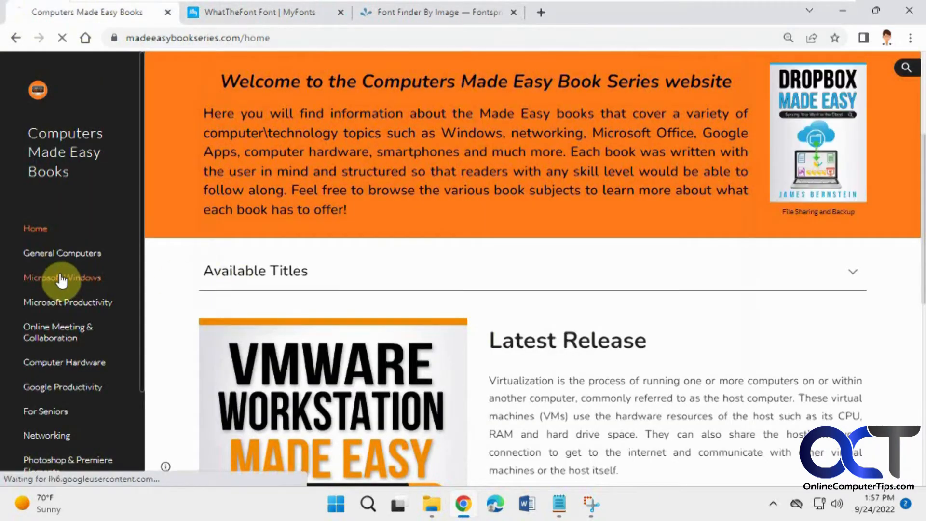
click(62, 278)
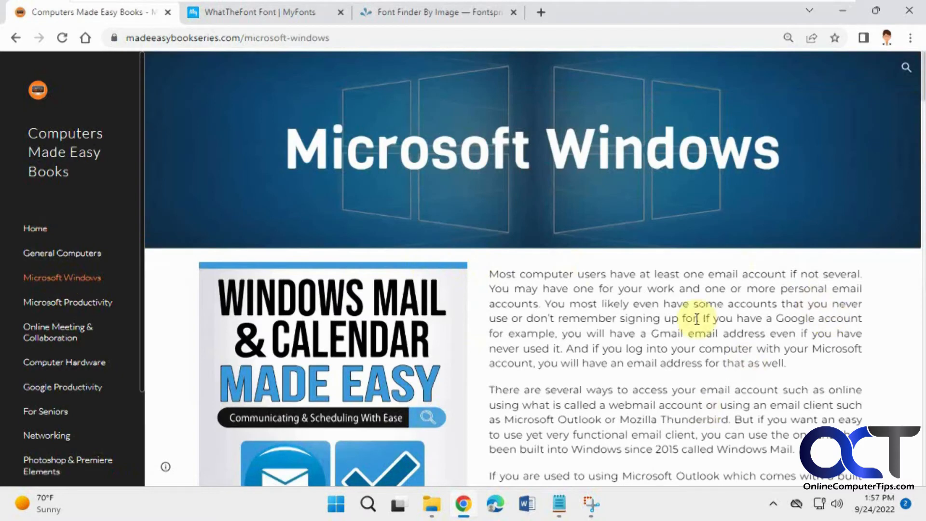
mouse_move(626, 476)
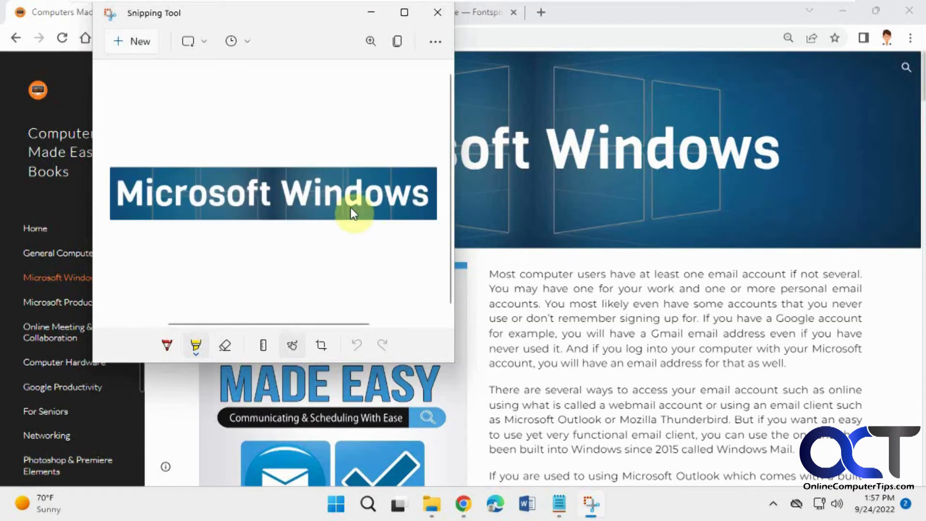
mouse_move(351, 243)
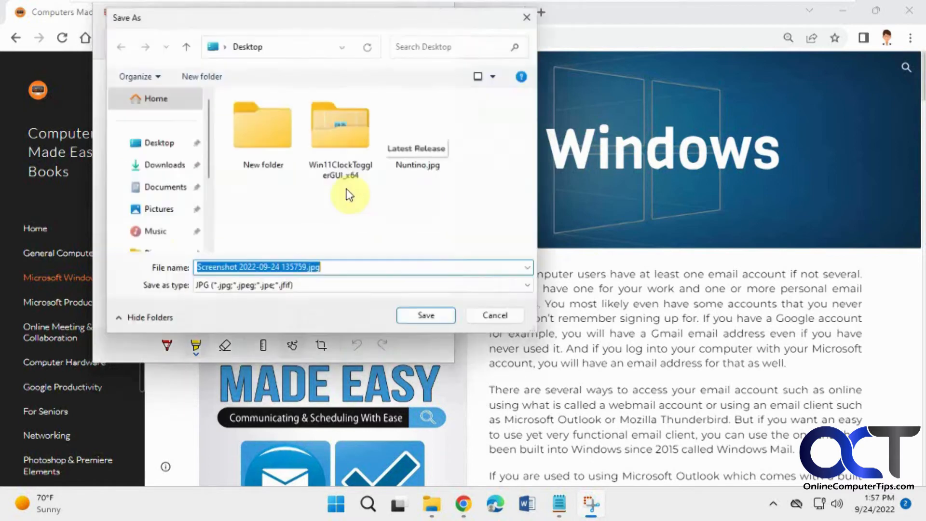
text(Vig)
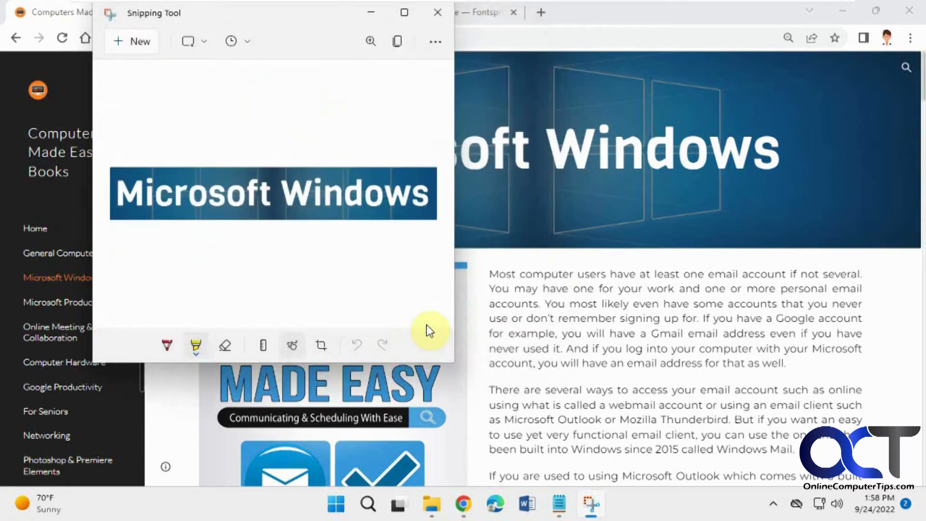
click(438, 13)
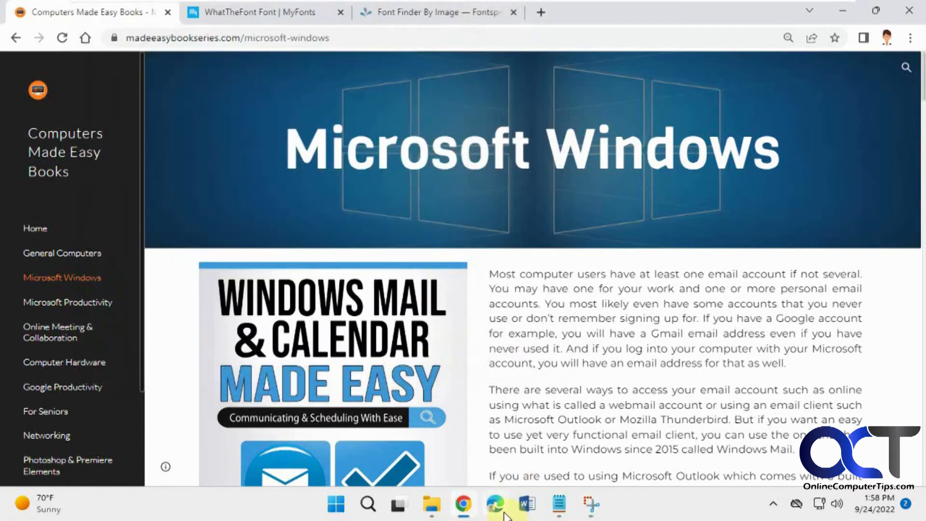
click(259, 11)
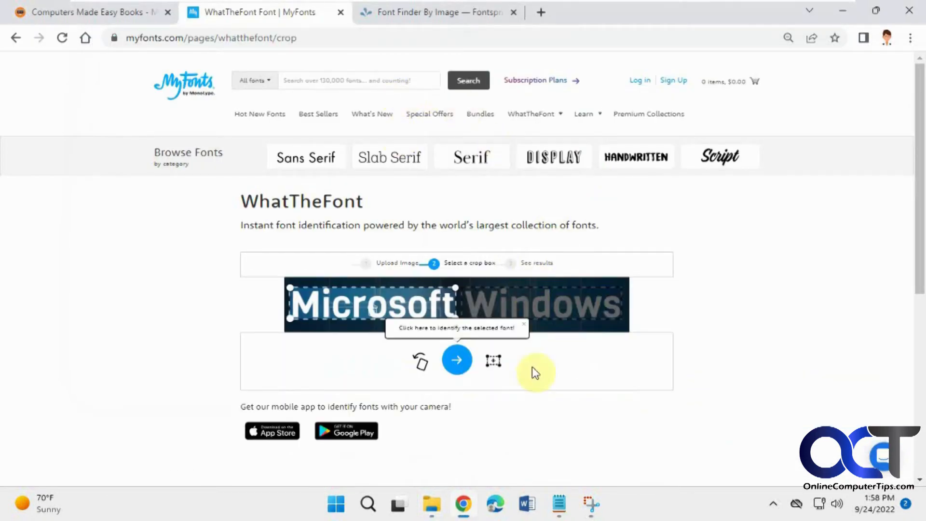
Identify the cropped word Microsoft in WhatTheFont, reviewing matches like Stapel Text Medium and Nuber ExtraBold.
click(456, 360)
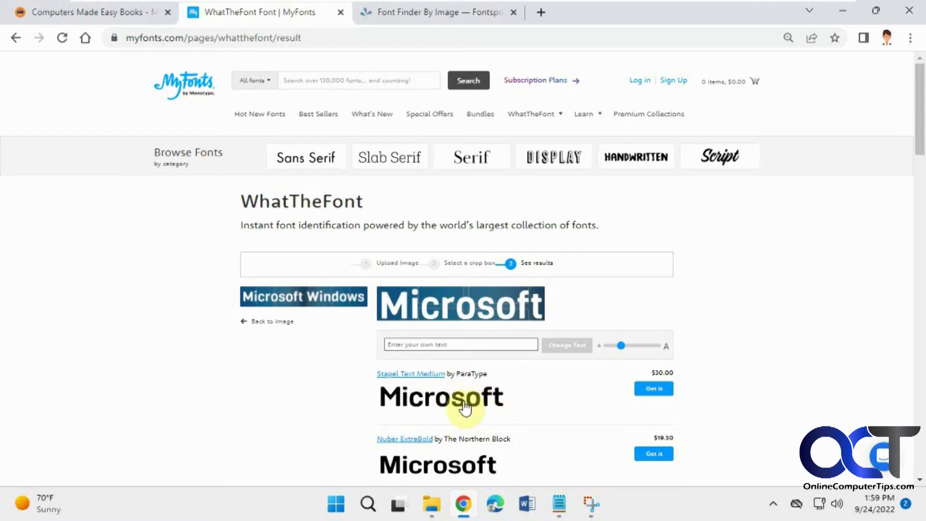
mouse_move(467, 477)
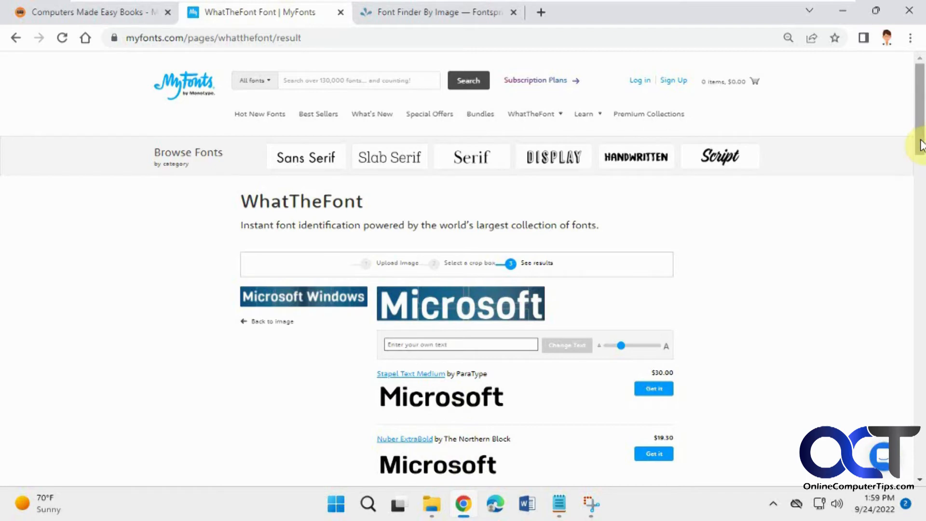
scroll(down, 3)
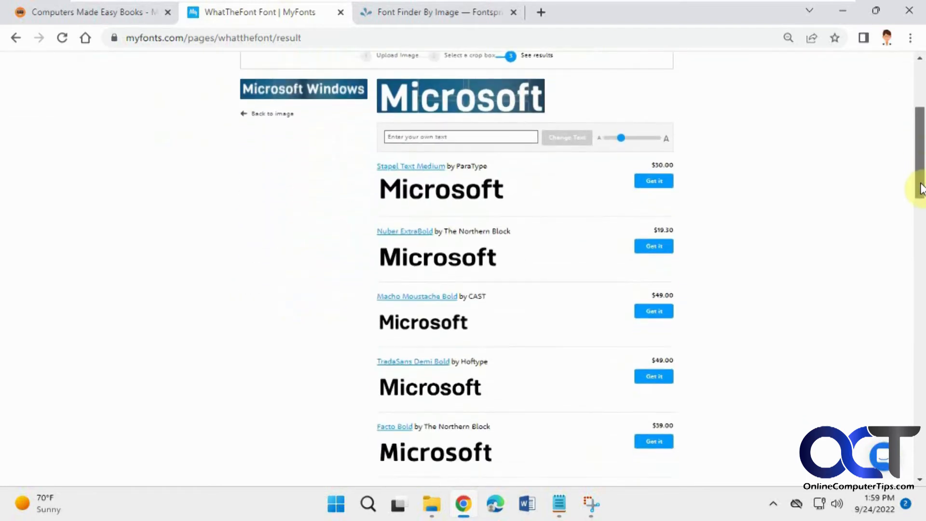
scroll(down, 3)
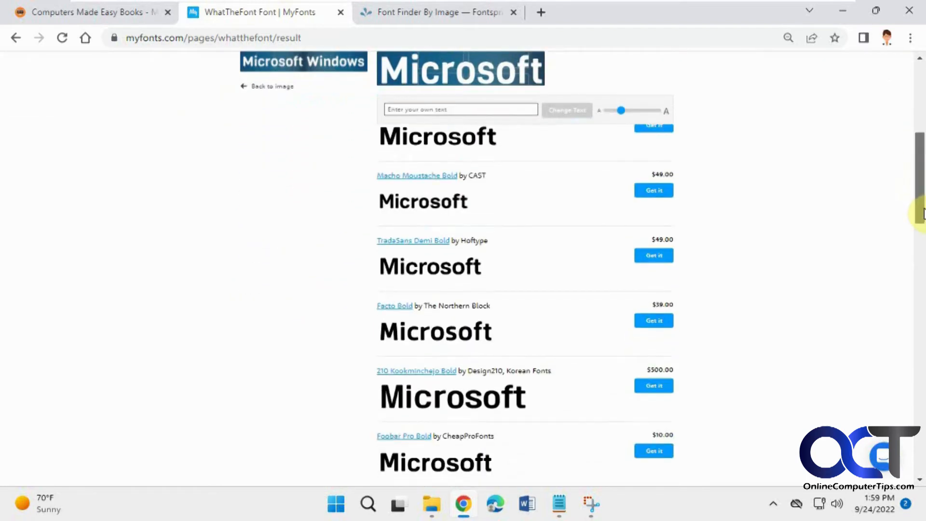
click(440, 11)
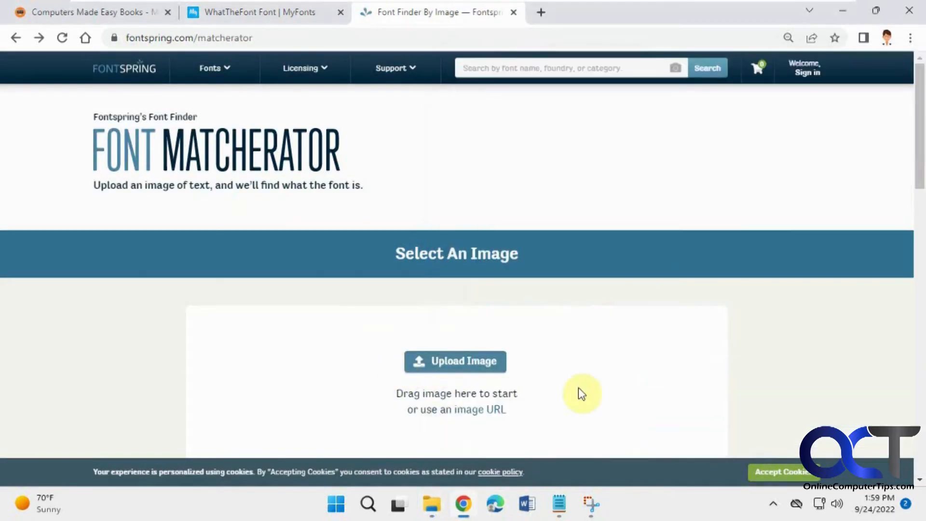
Matcherate the Microsoft Windows snip in Fontspring, reviewing matches such as Specify and Alergia Grotesk.
click(455, 360)
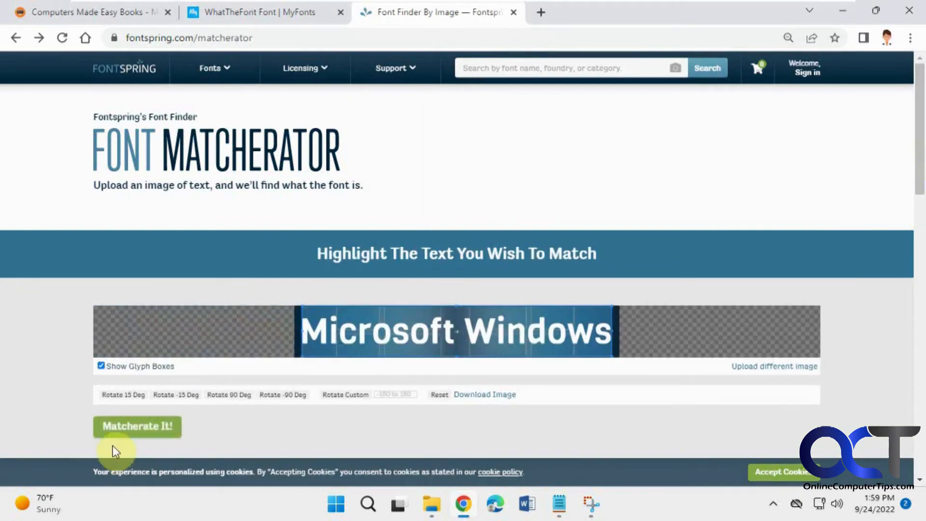
click(137, 426)
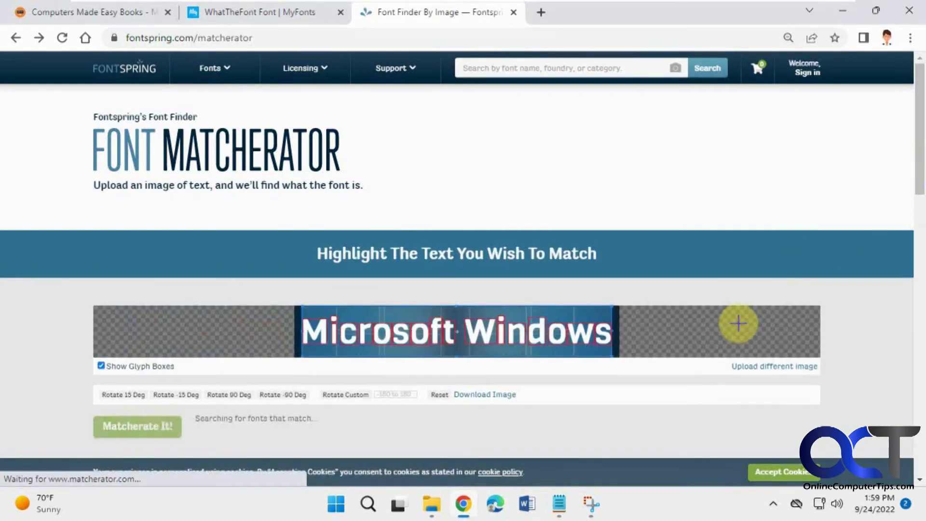
click(137, 426)
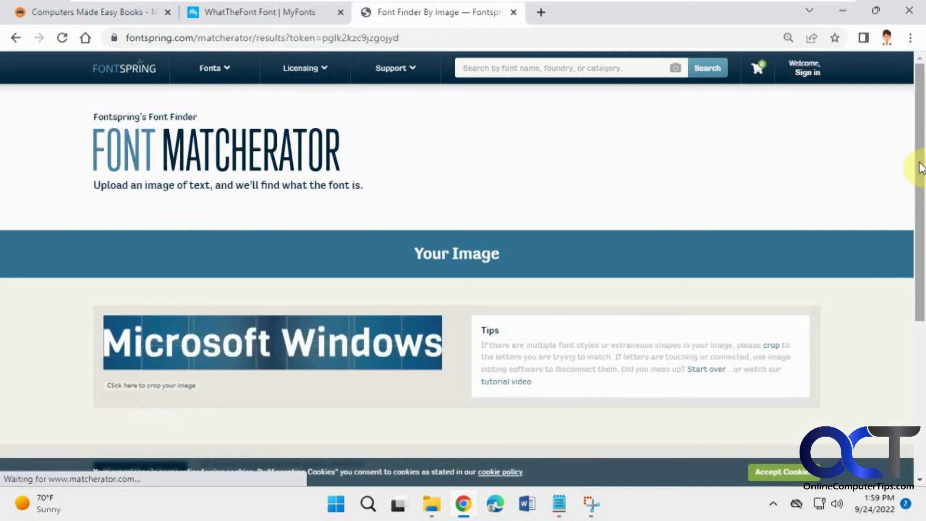
scroll(down, 3)
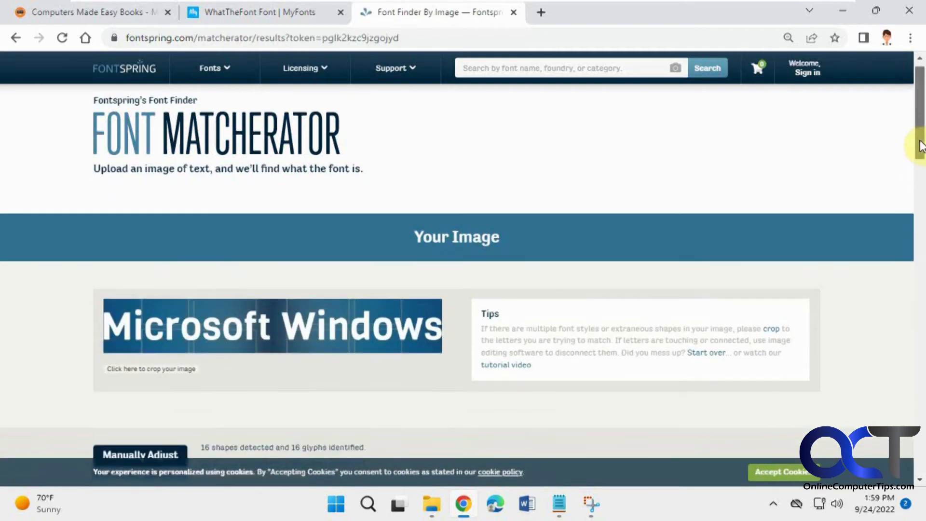
scroll(down, 3)
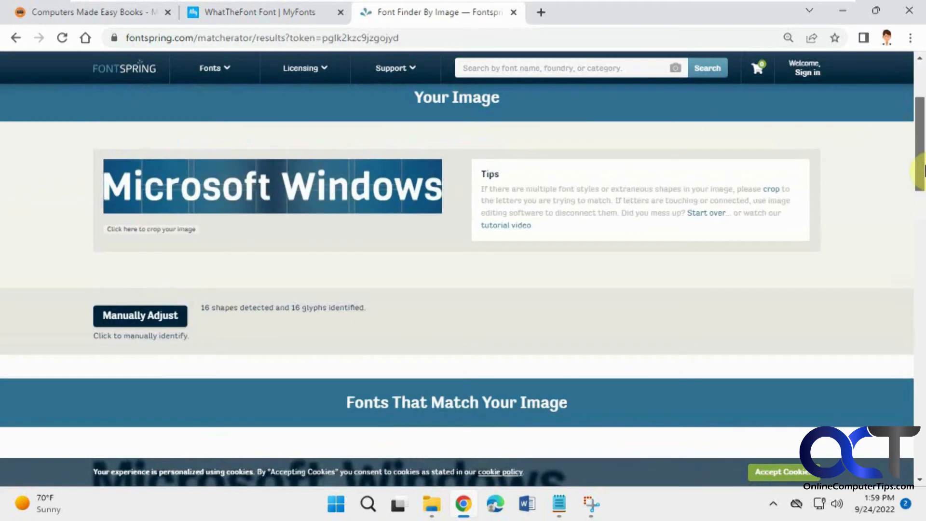
scroll(down, 3)
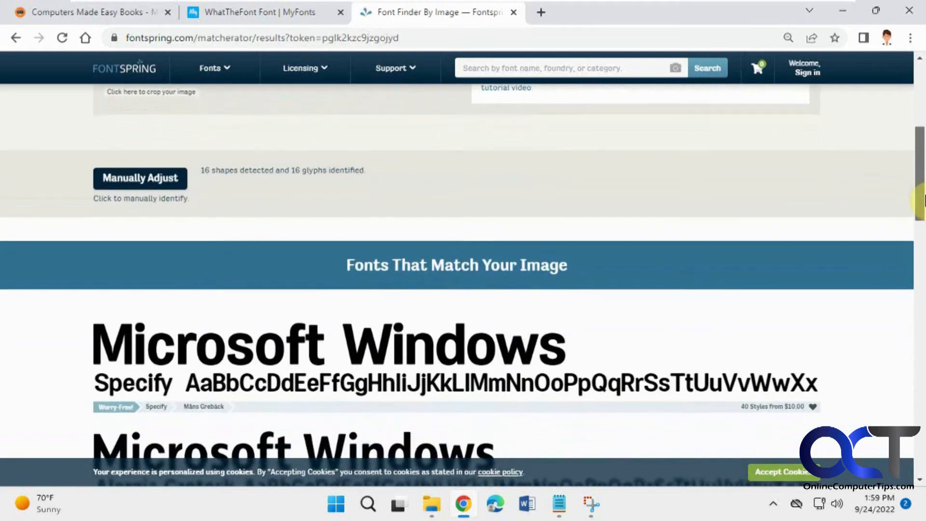
scroll(down, 3)
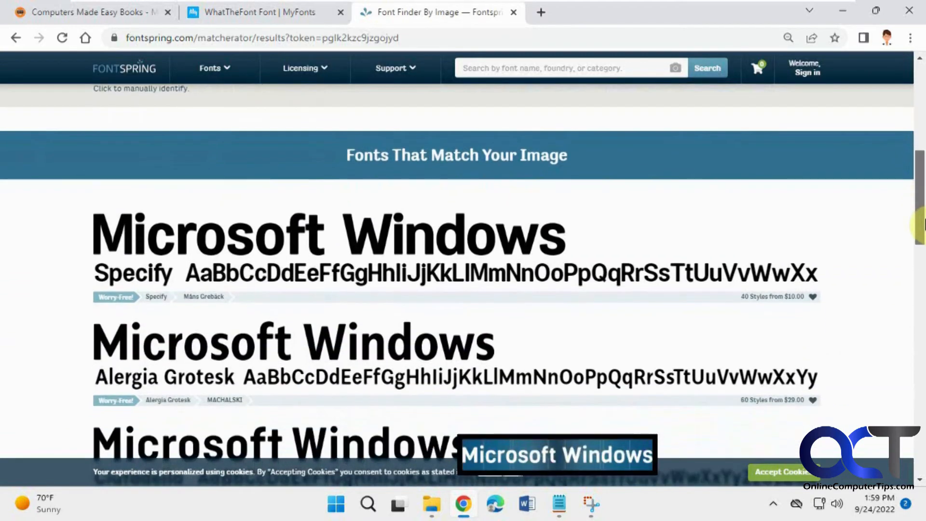
scroll(down, 3)
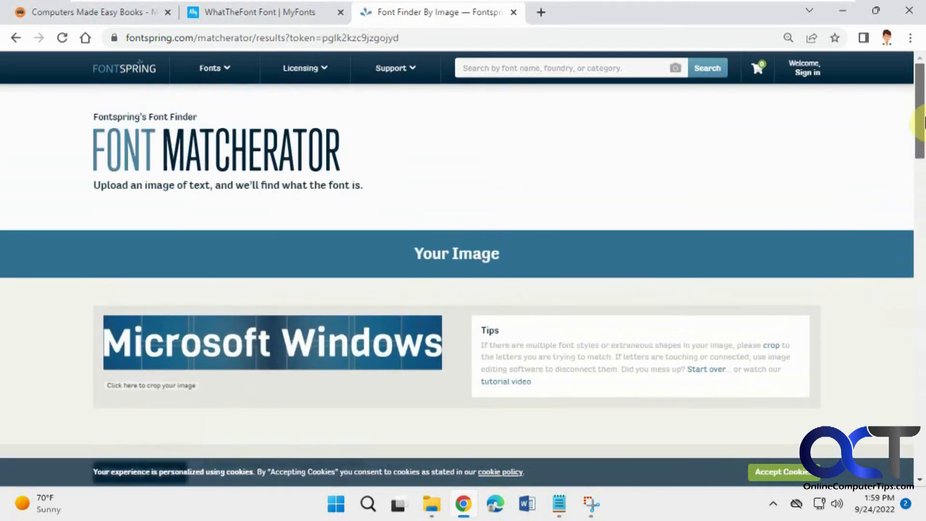
mouse_move(680, 171)
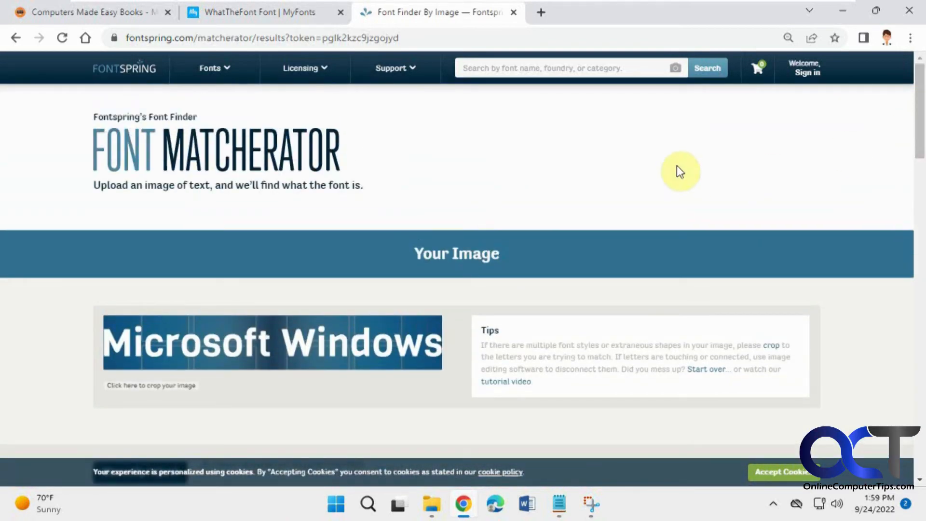
mouse_move(525, 504)
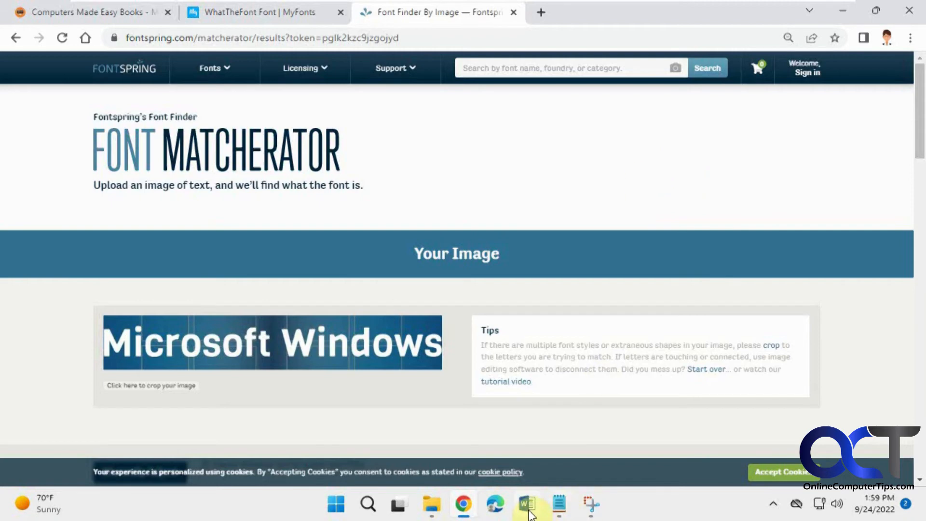
Create a new blank Word document containing the words Test Font.
click(524, 504)
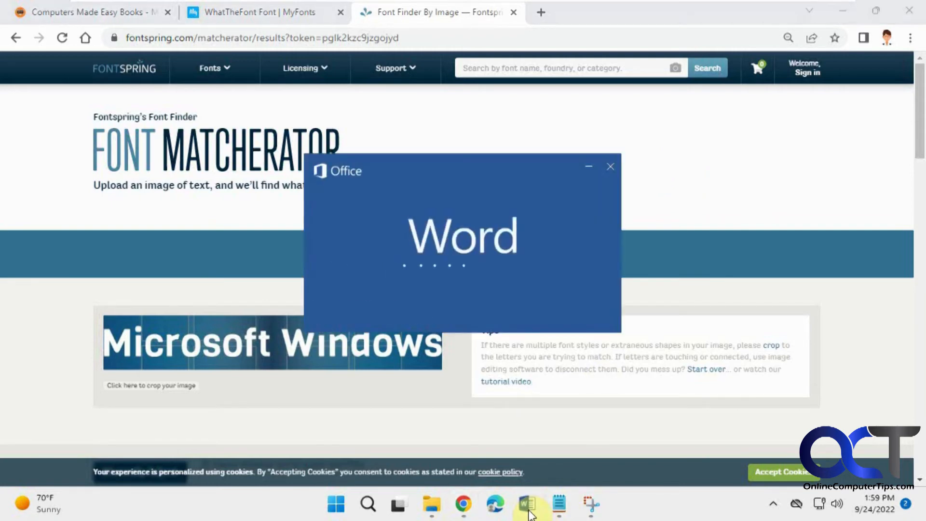
click(527, 504)
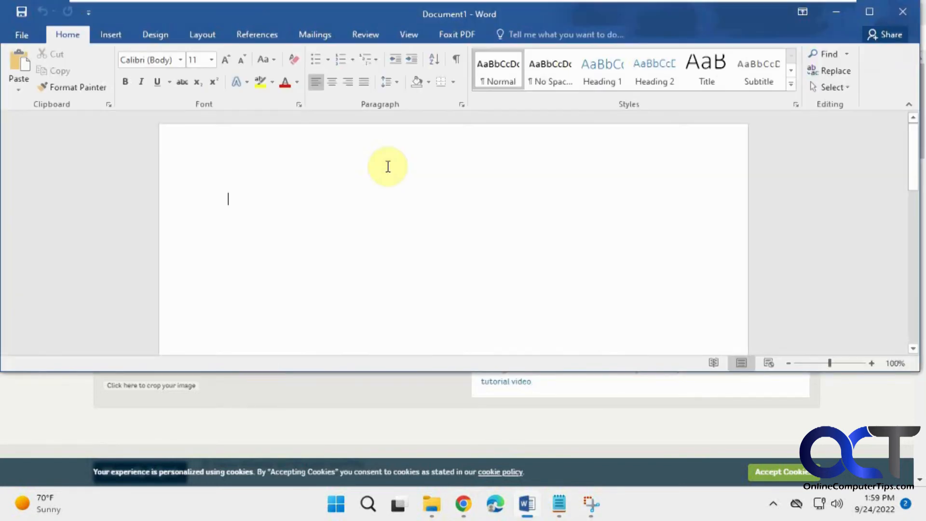
text(Test Font)
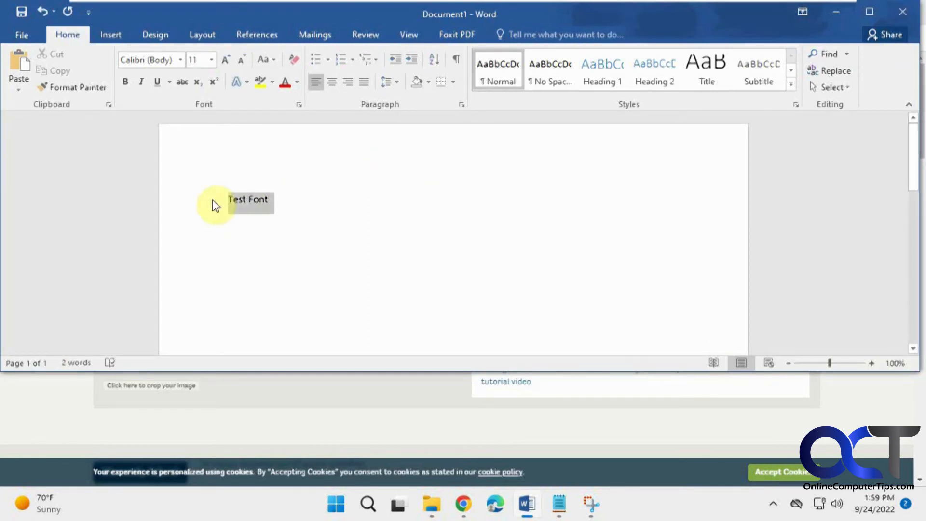
Set the Test Font text to 48 point in the Algerian font.
click(212, 60)
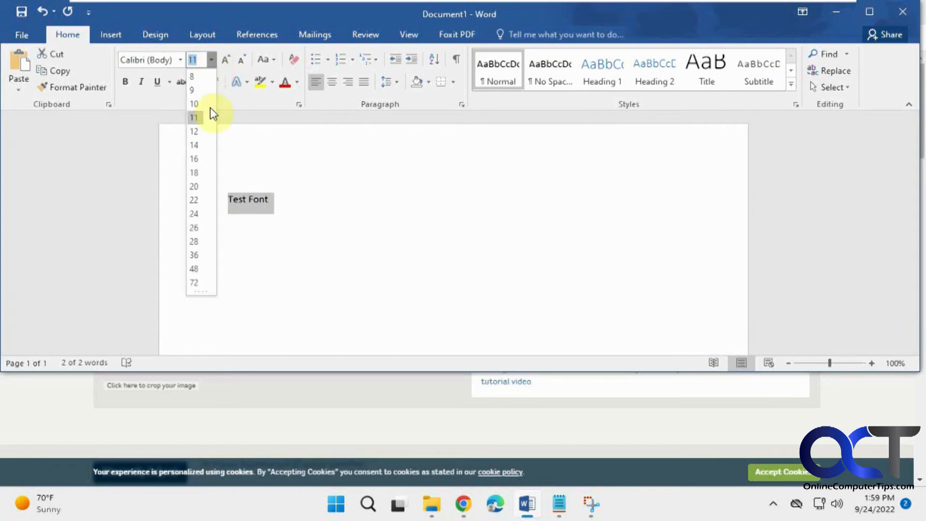
click(193, 269)
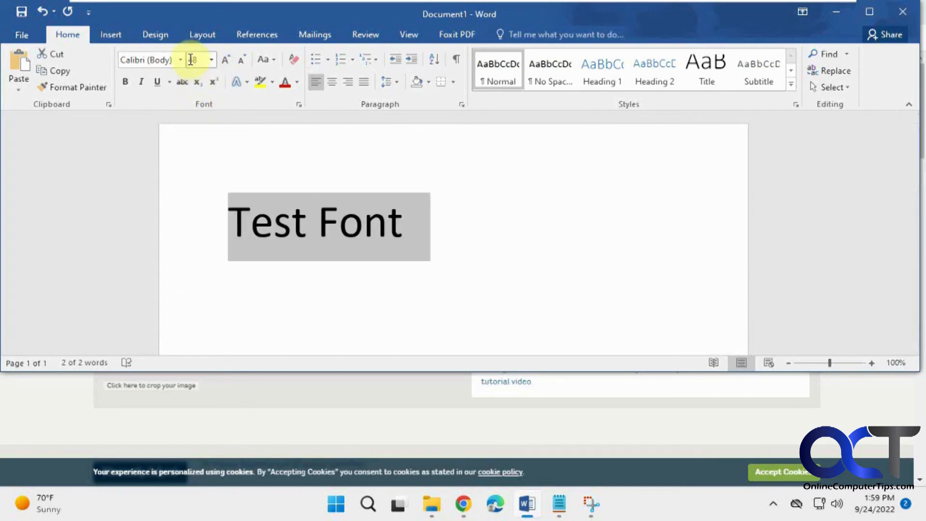
click(180, 59)
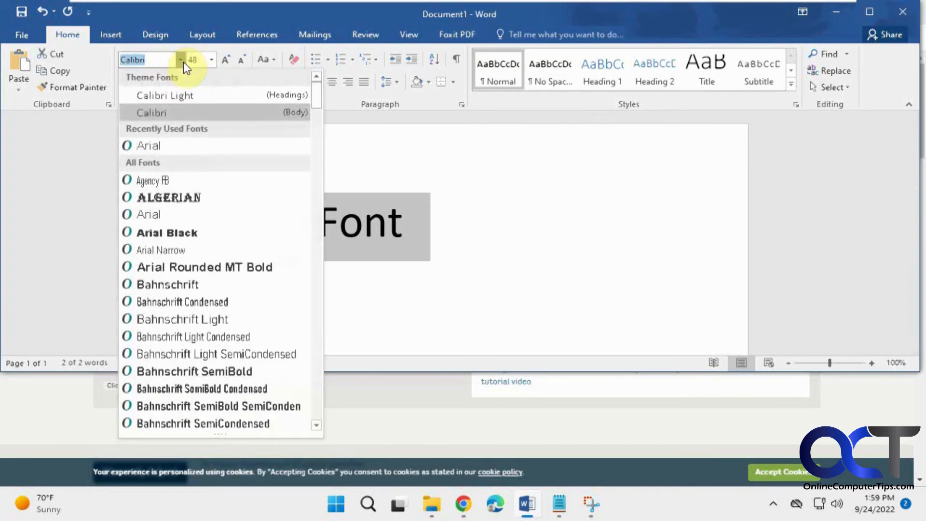
click(167, 197)
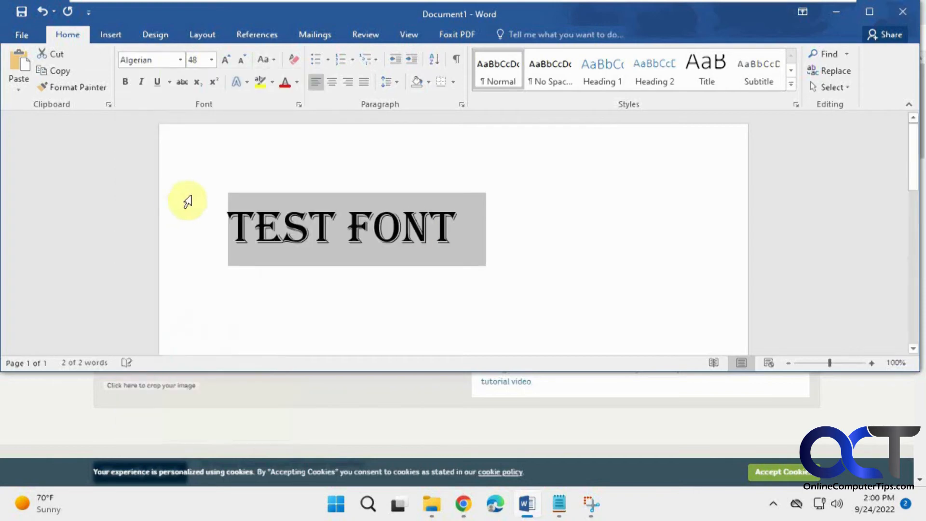
click(587, 221)
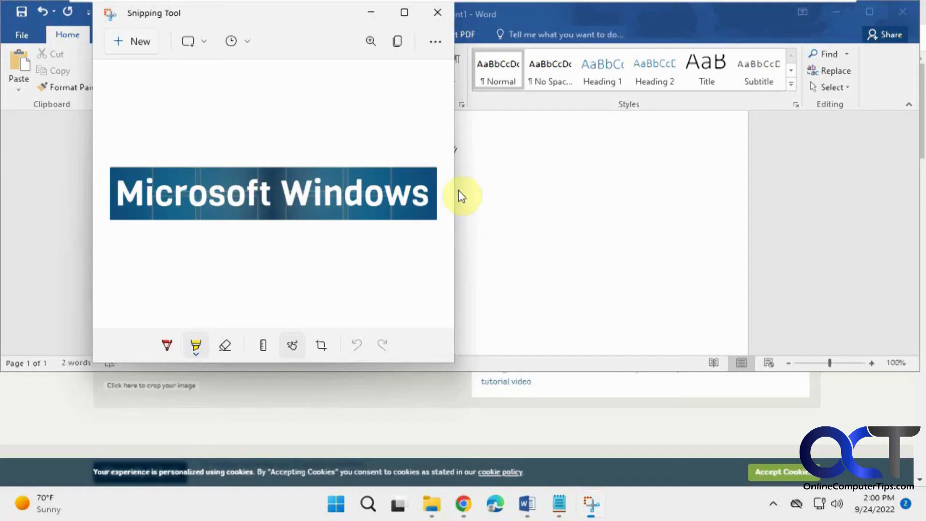
Save the TEST FONT snip to the Desktop as a JPG named Algerian.
click(435, 42)
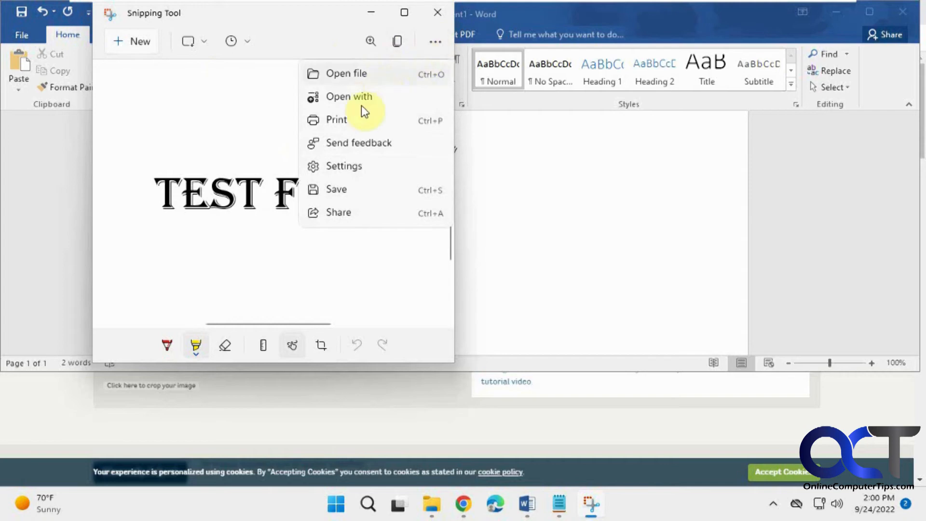
click(336, 189)
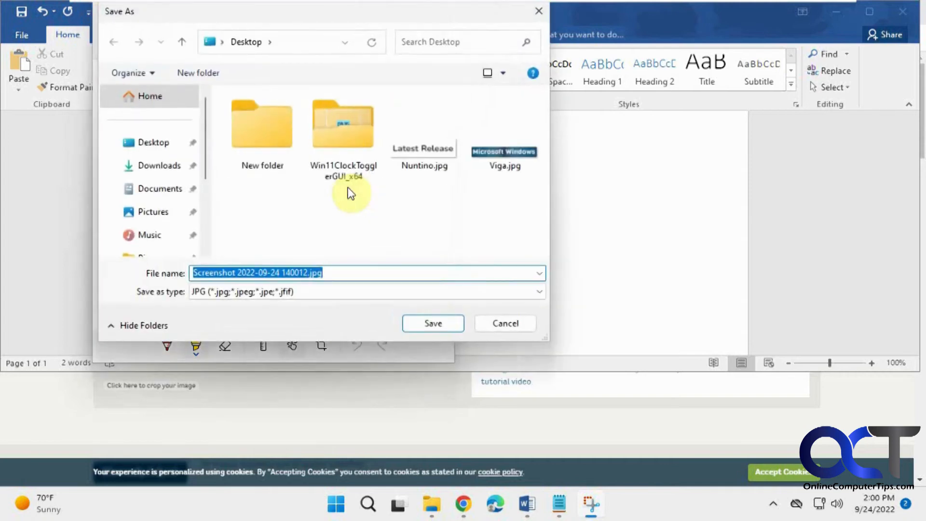
text(Algerian)
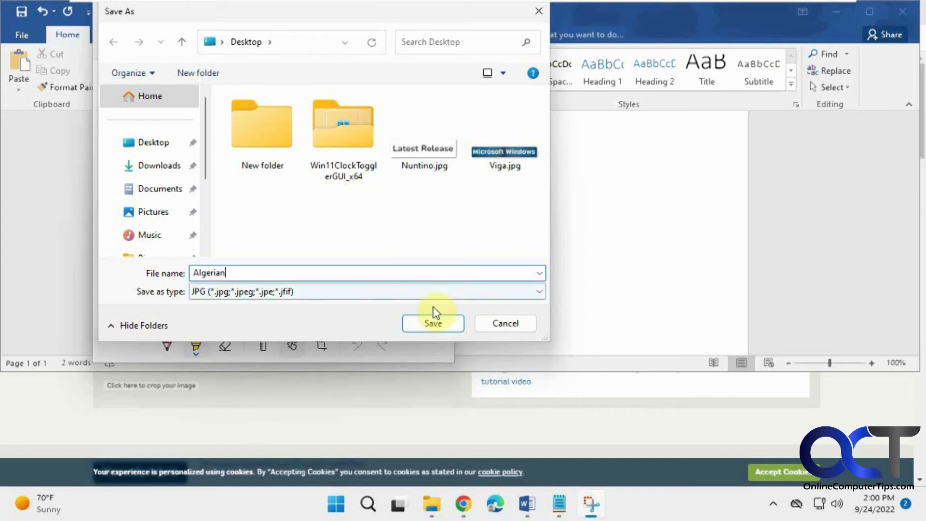
click(432, 323)
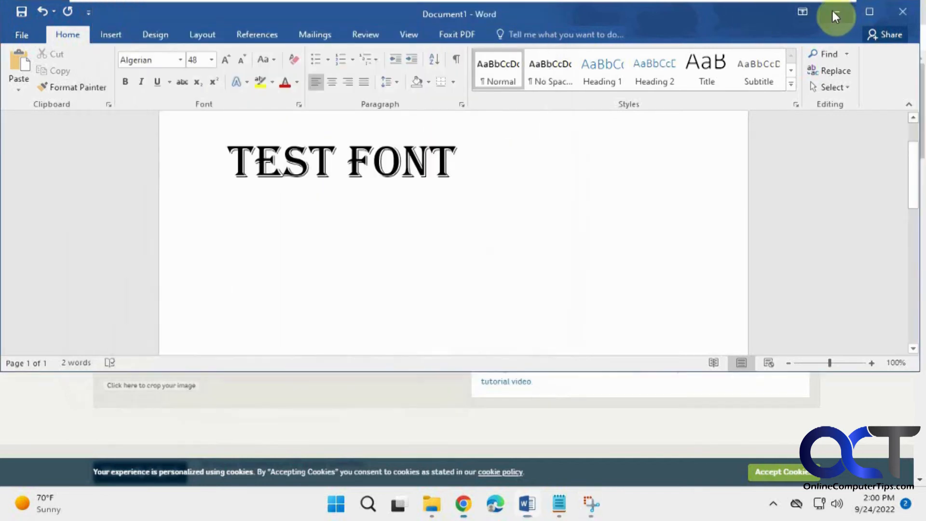
Upload Algerian.jpg to WhatTheFont and list matches like Algerian Mesa Regular and Bay Tavern S Regular.
click(463, 503)
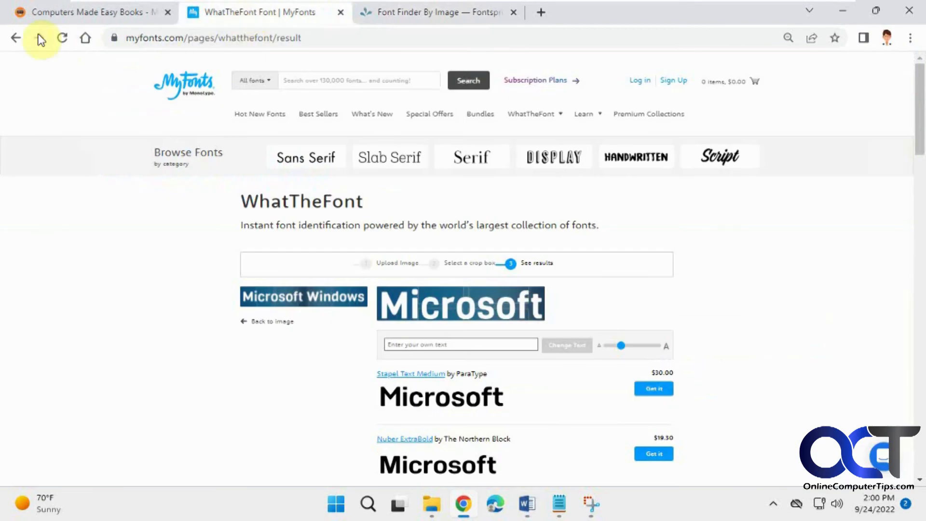
click(15, 37)
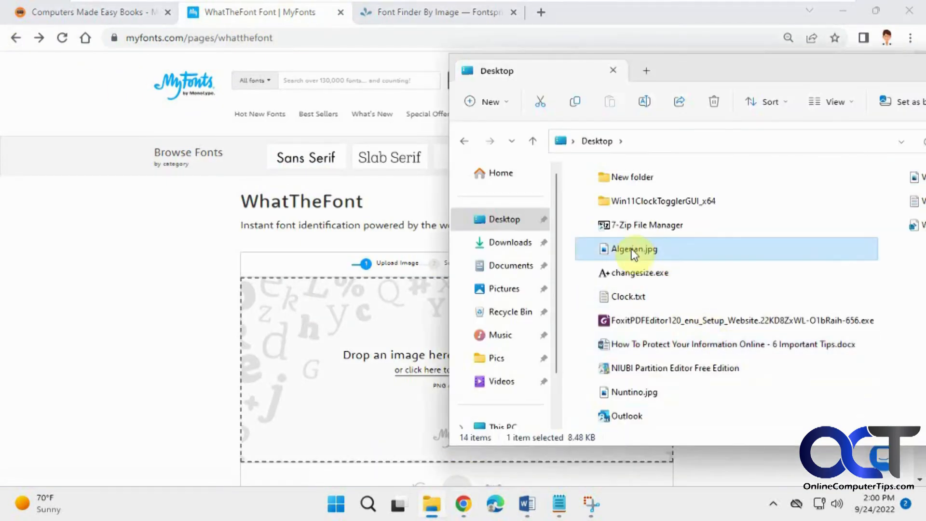
double_click(634, 249)
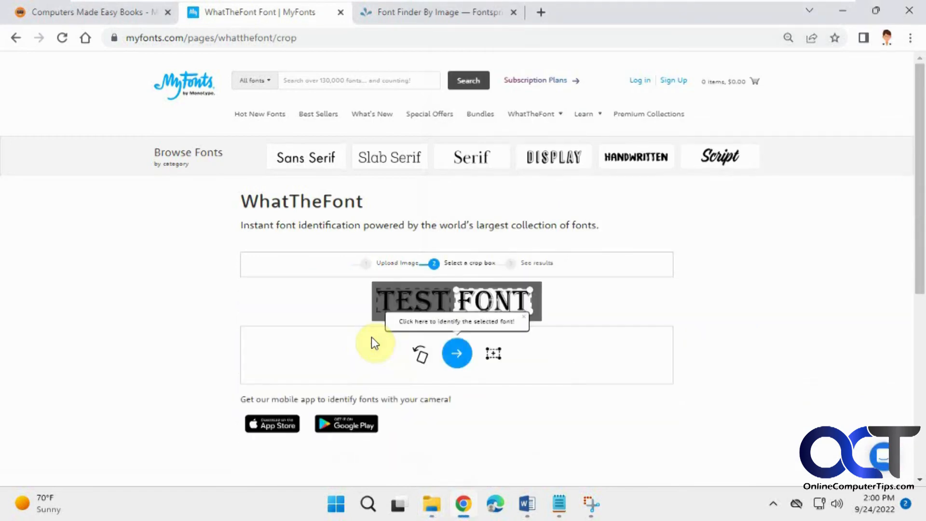
click(457, 353)
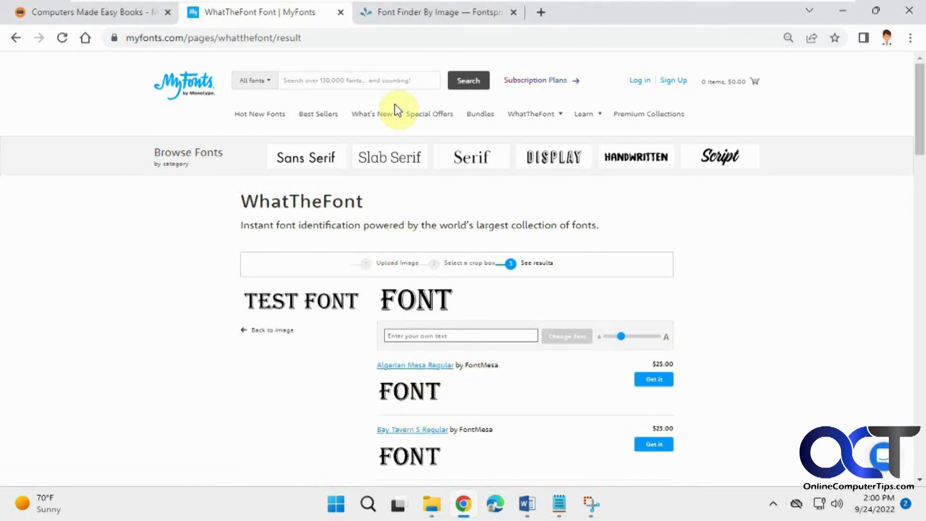
click(437, 12)
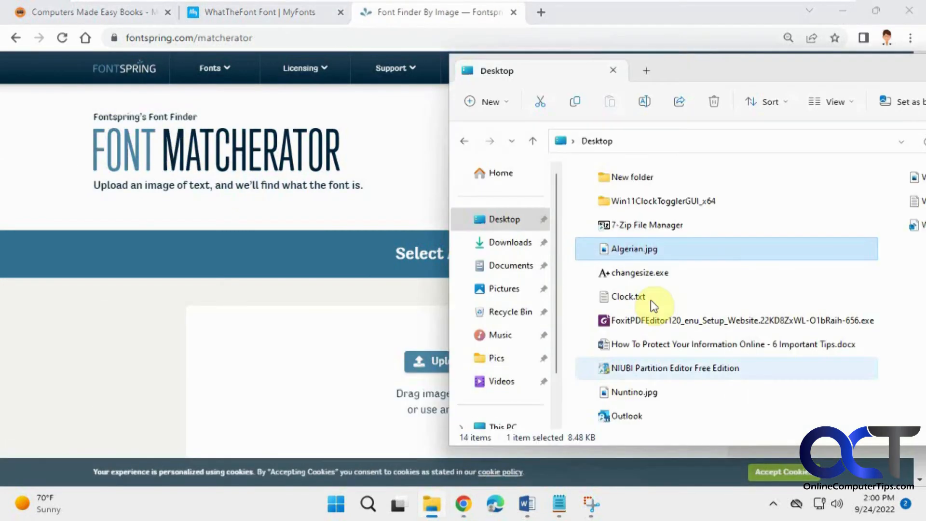
Upload Algerian.jpg to Fontspring Matcherator and review its results page.
click(612, 70)
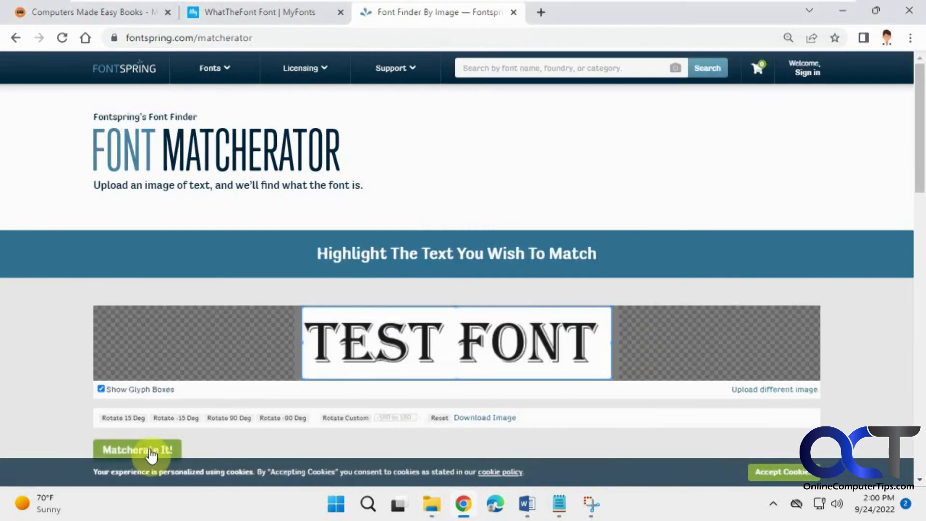
click(136, 449)
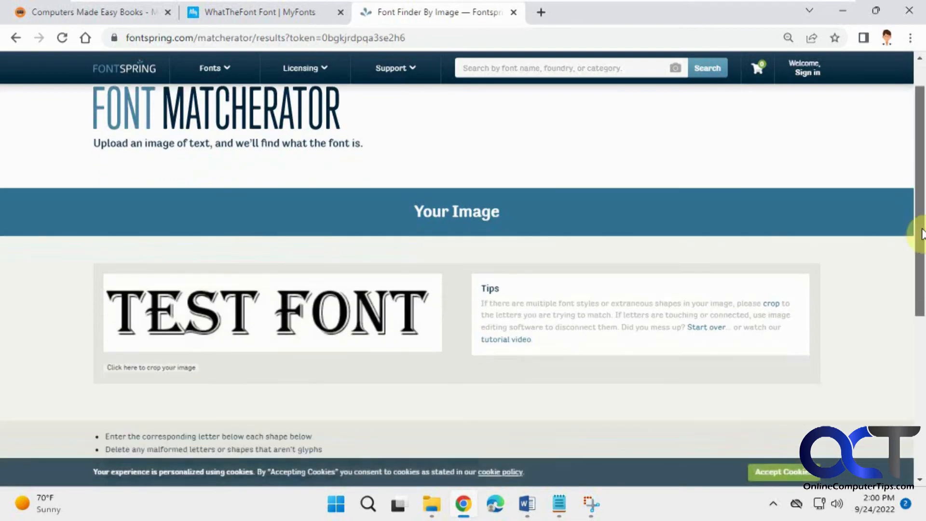
scroll(down, 3)
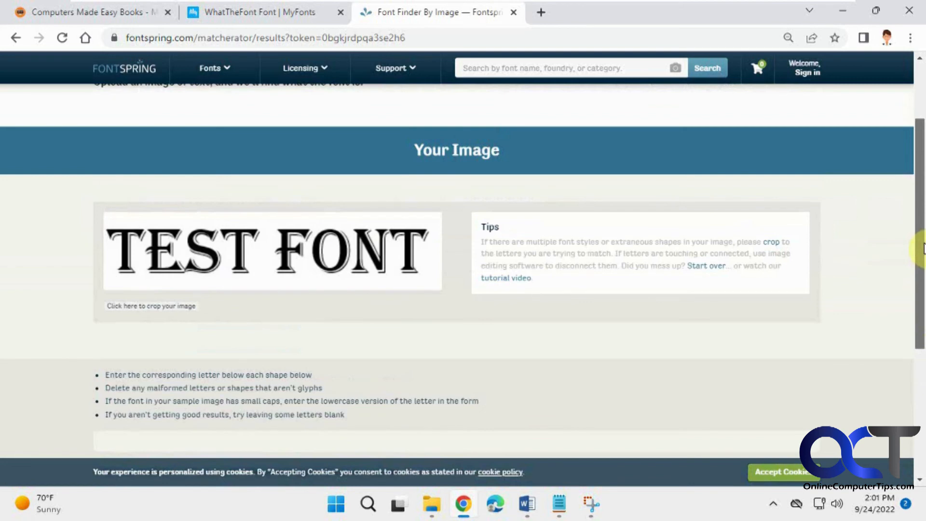
click(259, 11)
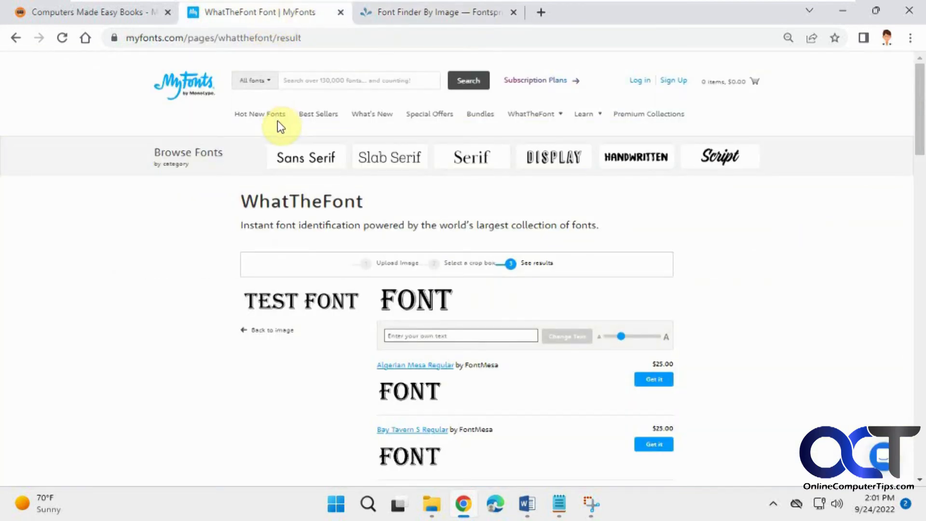
mouse_move(385, 317)
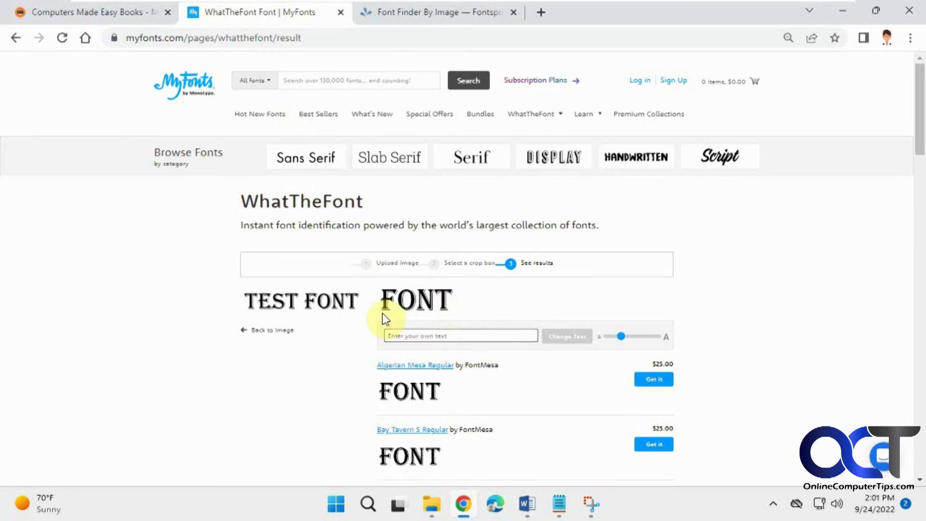
mouse_move(422, 306)
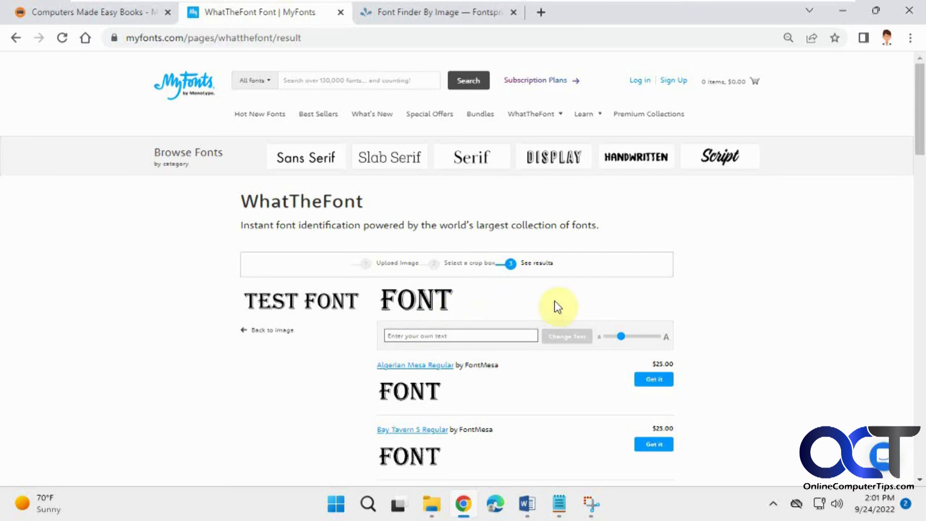
mouse_move(704, 307)
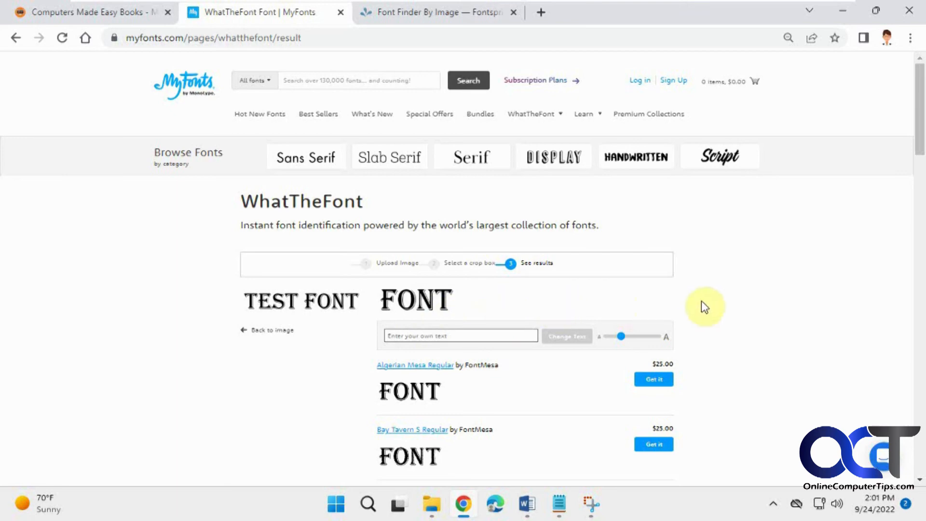
mouse_move(473, 306)
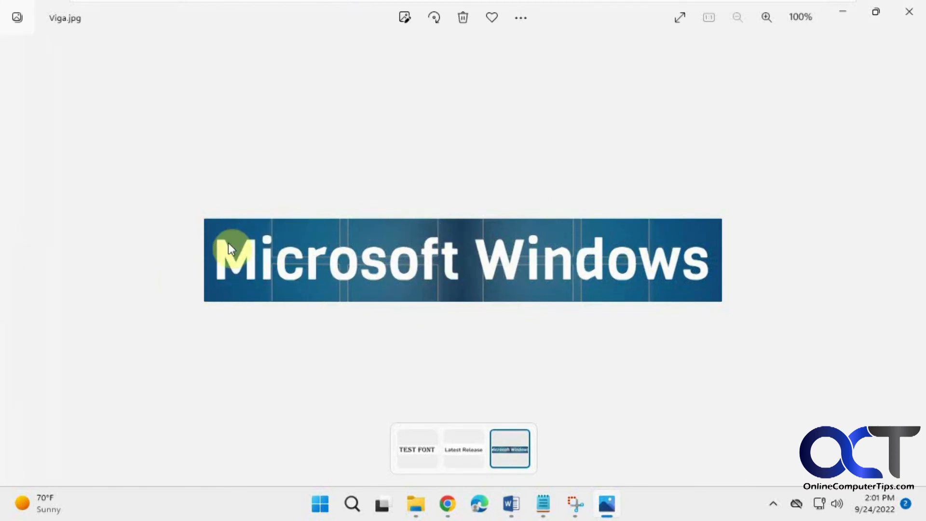
mouse_move(386, 289)
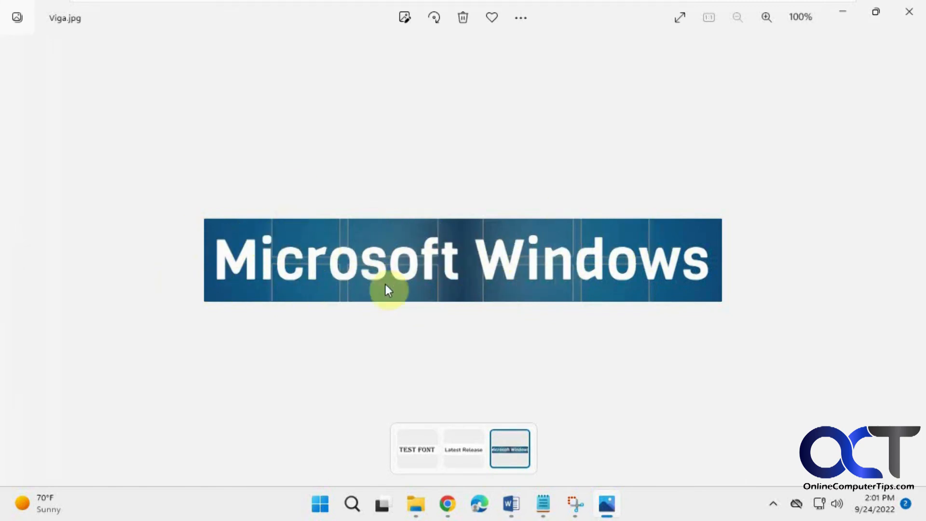